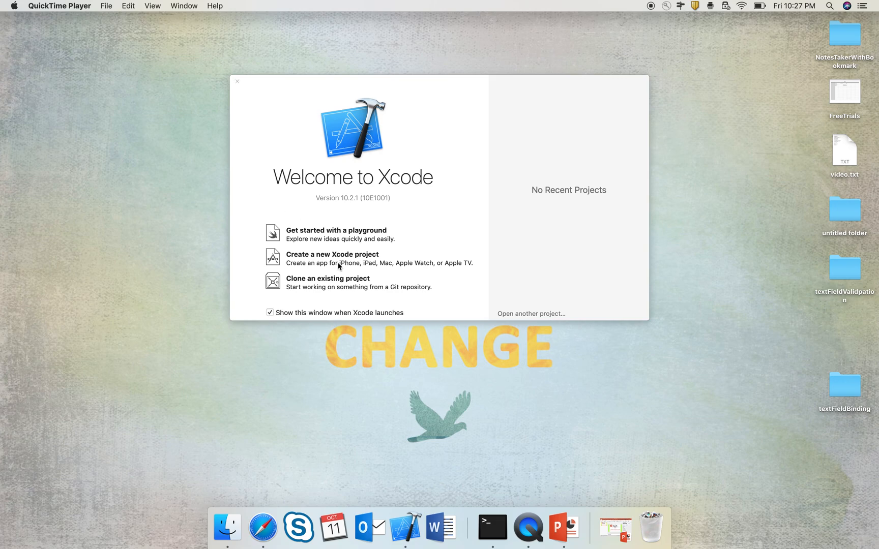
- Create a Single View App project named textFieldValidationTest saved to the Desktop
{"action": "left_click", "coordinate": [331, 258]}
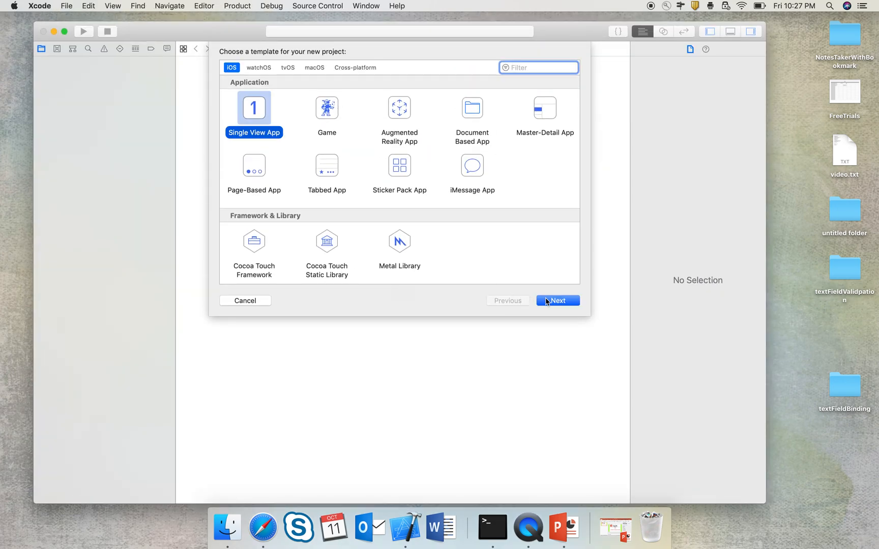
{"action": "left_click", "coordinate": [557, 300]}
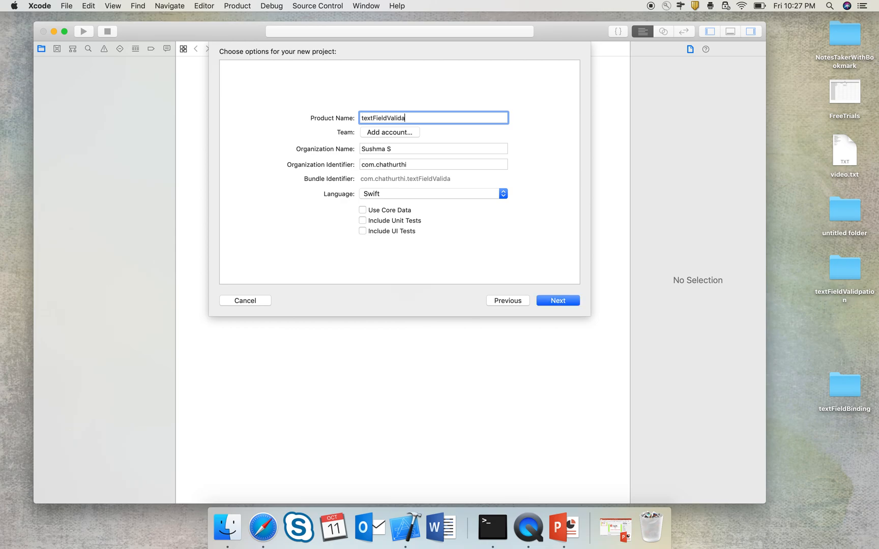
{"action": "type", "text": "tion"}
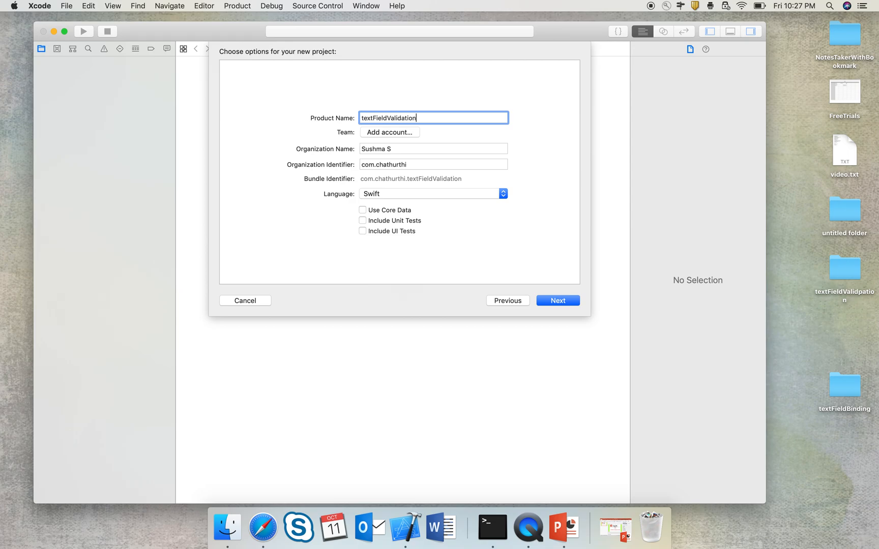
{"action": "type", "text": "Test"}
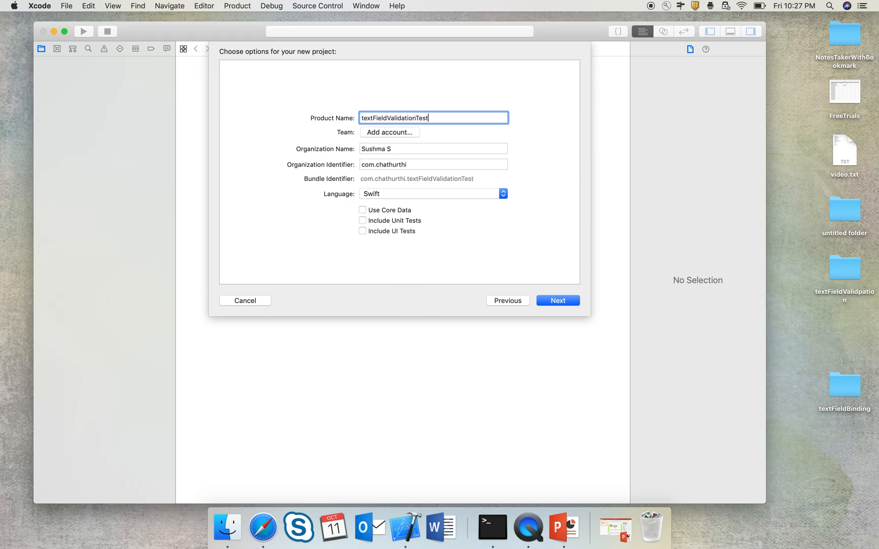
{"action": "left_click", "coordinate": [556, 300]}
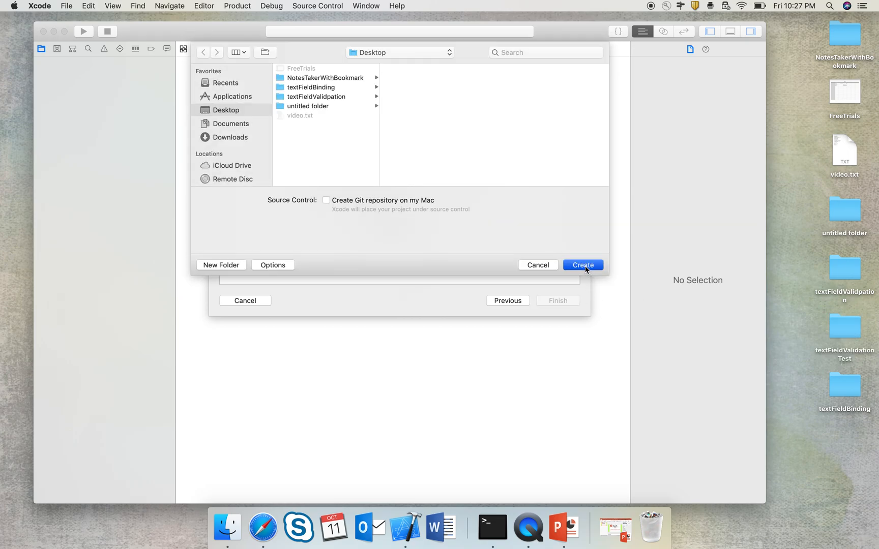
{"action": "left_click", "coordinate": [582, 264]}
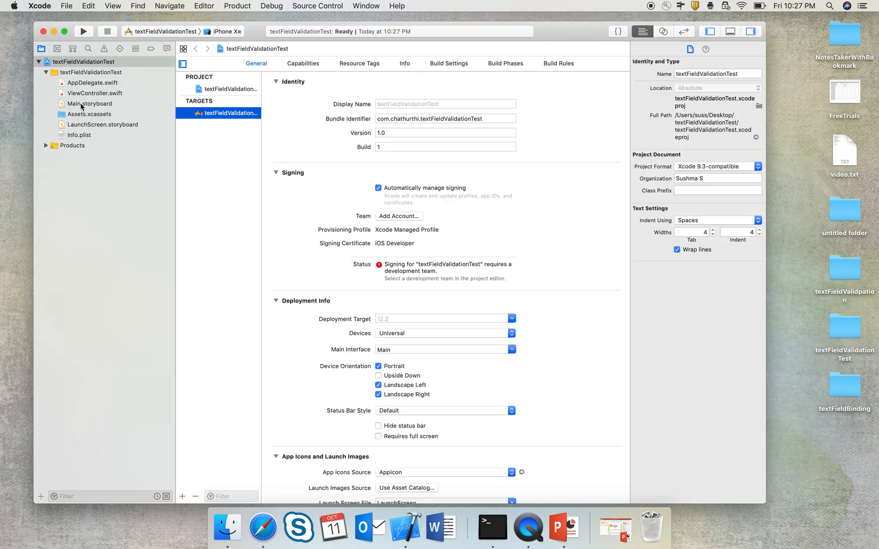
- In Main.storyboard, drop a Text Field near the top and a Label beneath it
{"action": "left_click", "coordinate": [90, 102]}
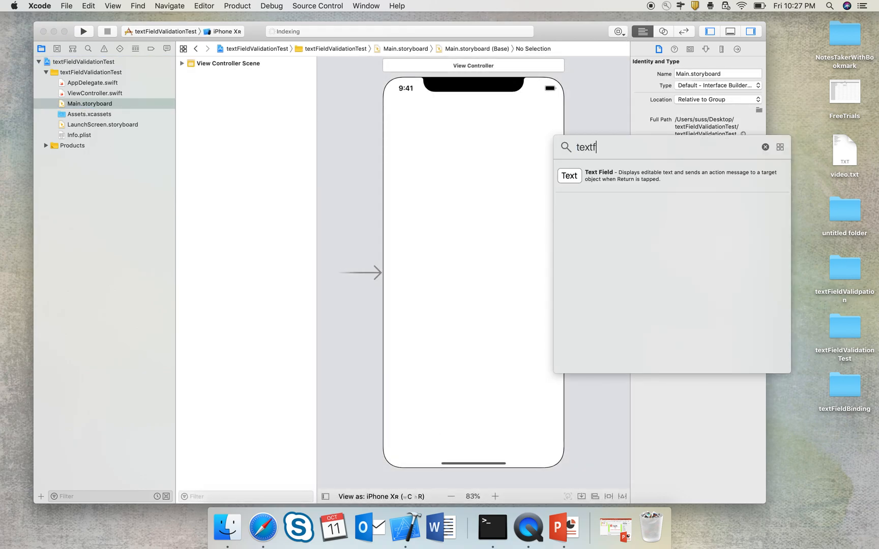
{"action": "left_click_drag", "start_coordinate": [569, 175], "coordinate": [457, 135]}
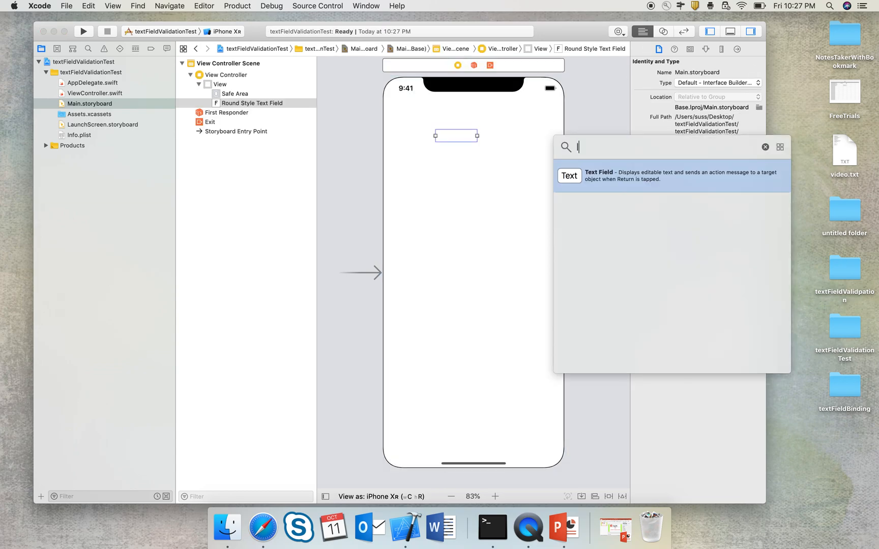
{"action": "type", "text": "label"}
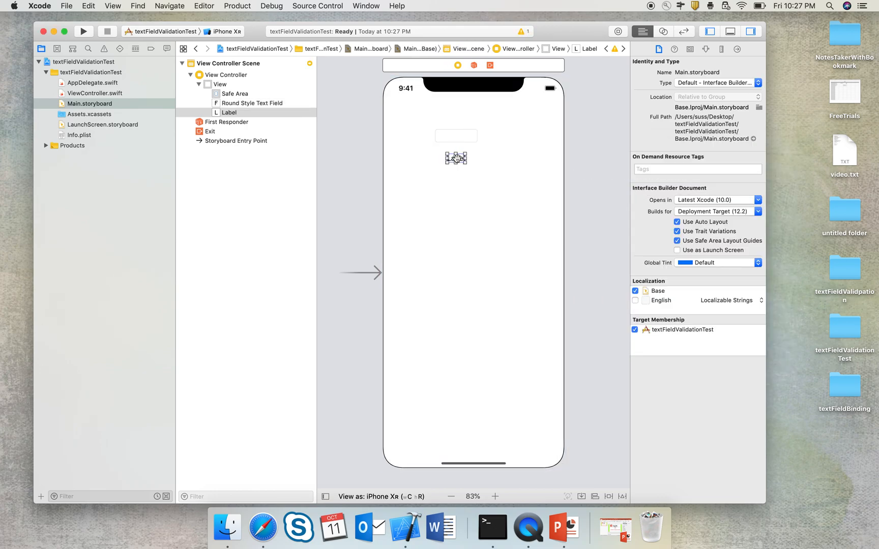
- Widen the text field and stretch the label to the same width and alignment
{"action": "left_click", "coordinate": [456, 136]}
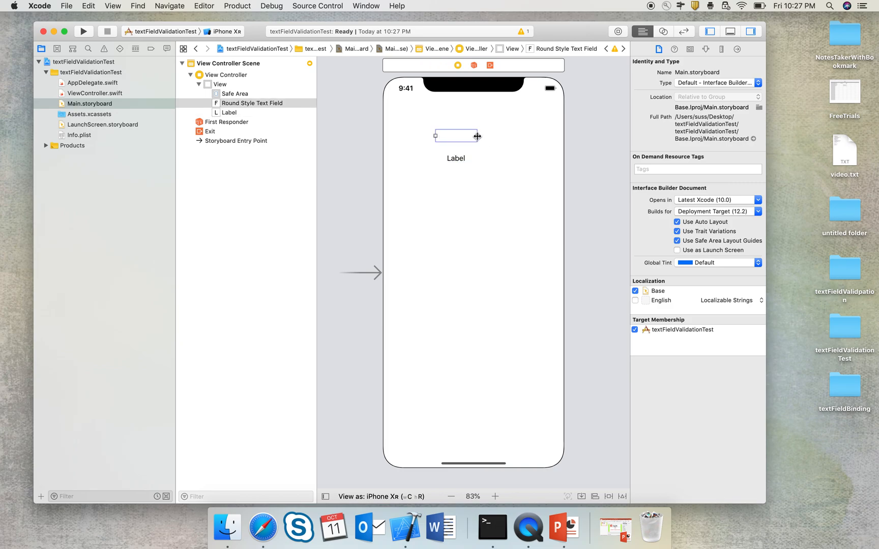
{"action": "left_click_drag", "start_coordinate": [477, 135], "coordinate": [542, 136]}
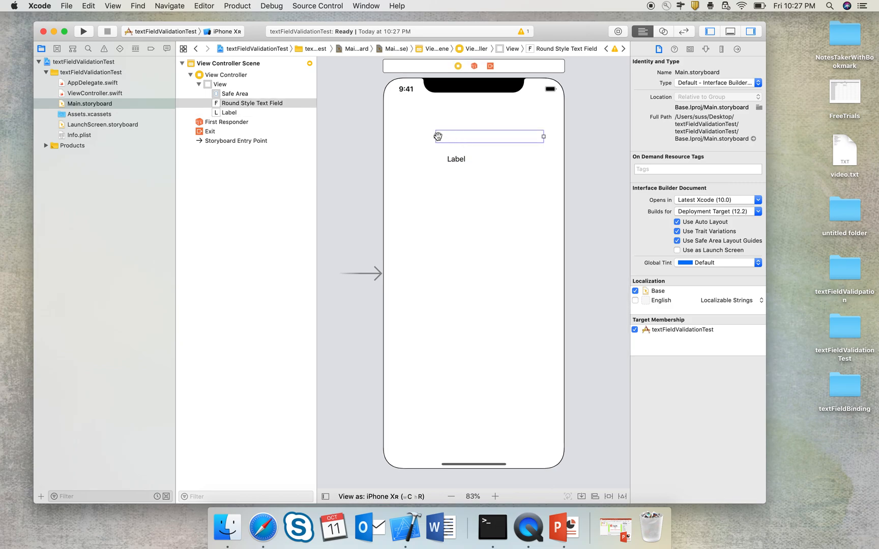
{"action": "left_click", "coordinate": [456, 159]}
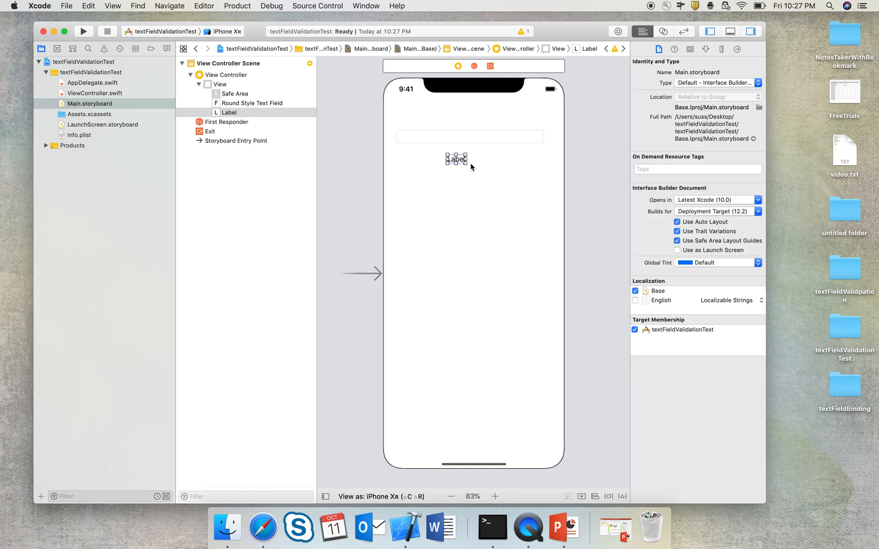
{"action": "left_click_drag", "start_coordinate": [463, 159], "coordinate": [542, 156]}
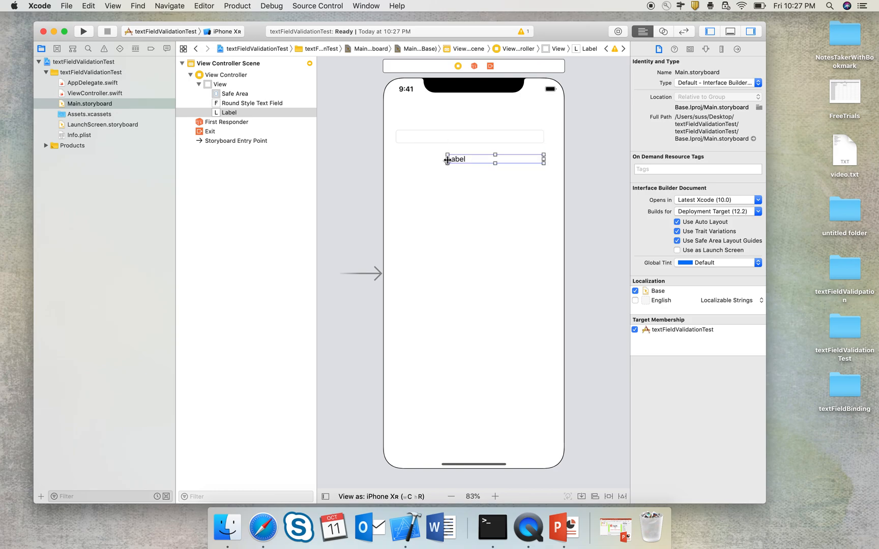
{"action": "left_click_drag", "start_coordinate": [494, 159], "coordinate": [468, 159]}
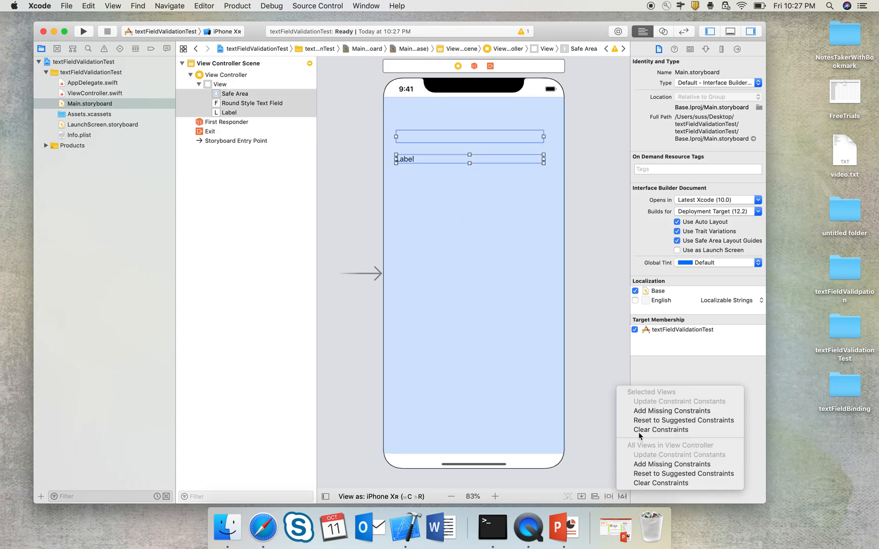
- Add the missing Auto Layout constraints for both views and select the label
{"action": "left_click", "coordinate": [671, 411]}
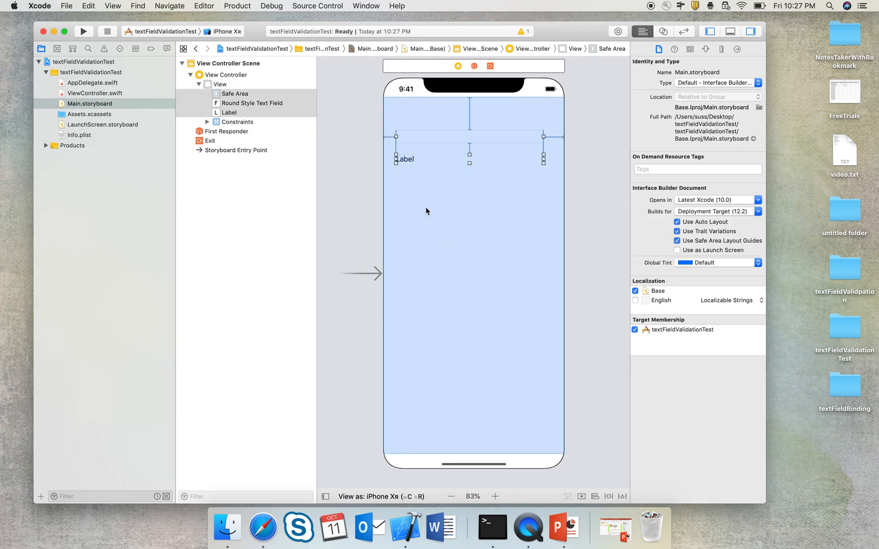
{"action": "left_click", "coordinate": [404, 159]}
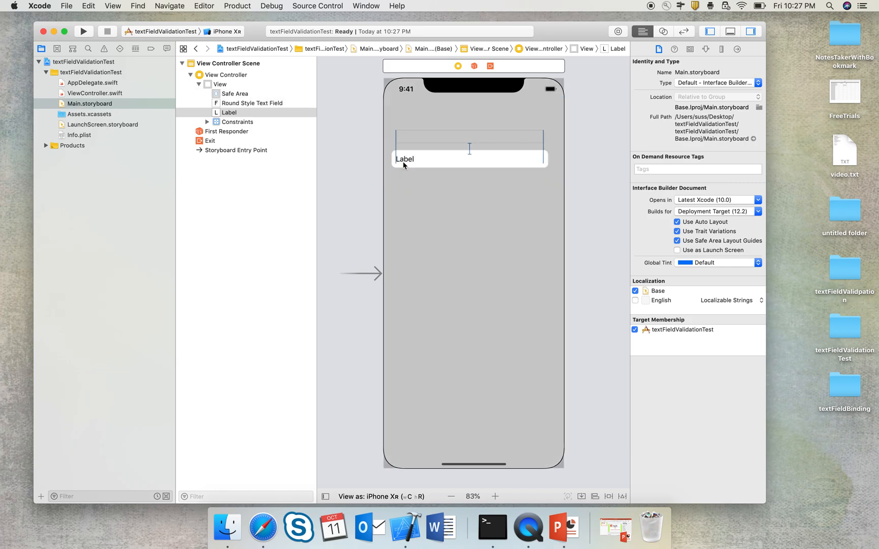
{"action": "left_click", "coordinate": [403, 159]}
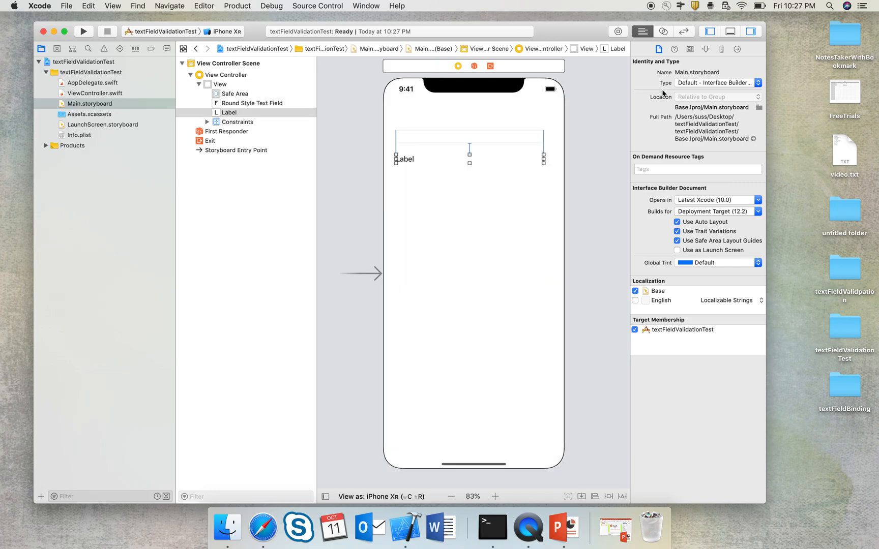
- In the Attributes inspector set the label's text color to red and clear its text
{"action": "left_click", "coordinate": [706, 49]}
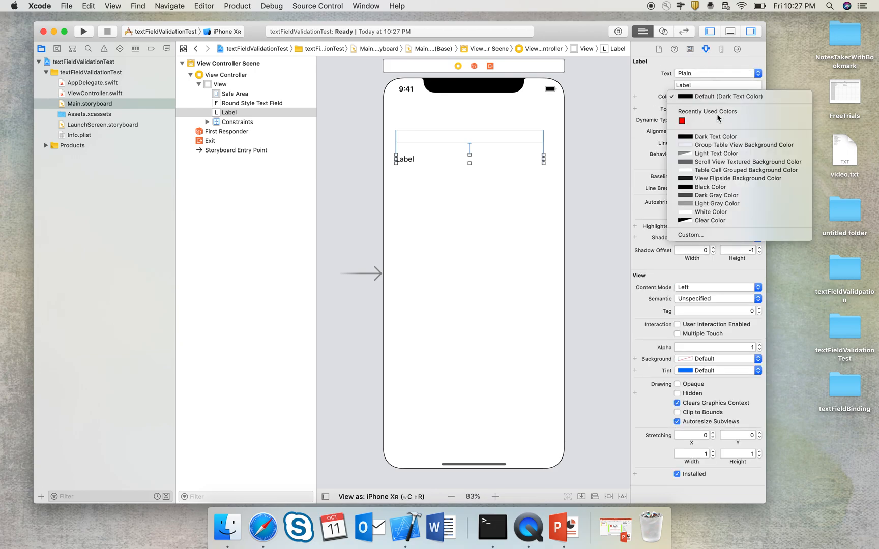
{"action": "left_click", "coordinate": [681, 121]}
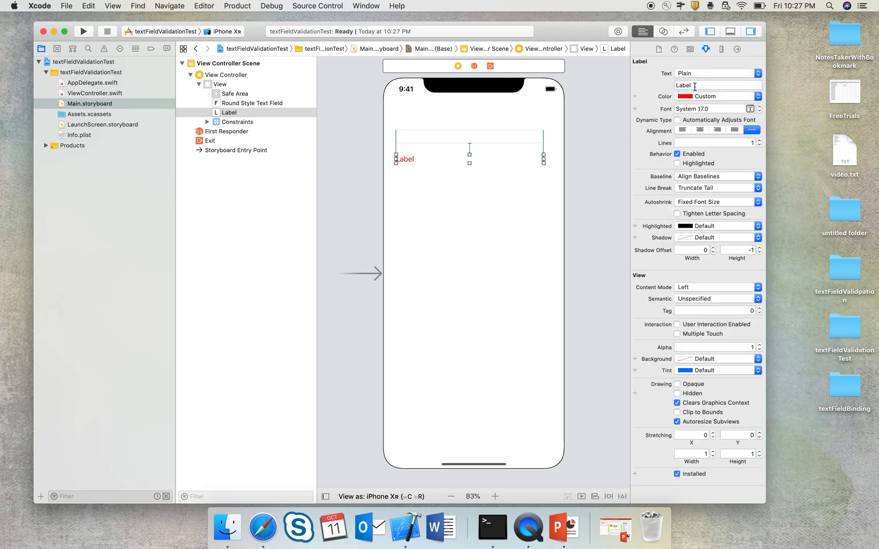
{"action": "left_click", "coordinate": [715, 85]}
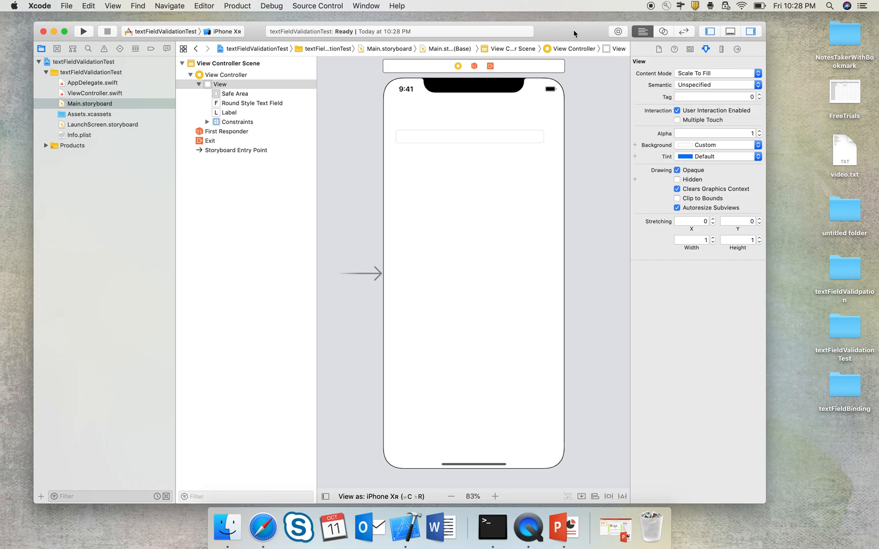
- With the assistant editor, connect the text field as a textField outlet in ViewController.swift
{"action": "left_click", "coordinate": [617, 31]}
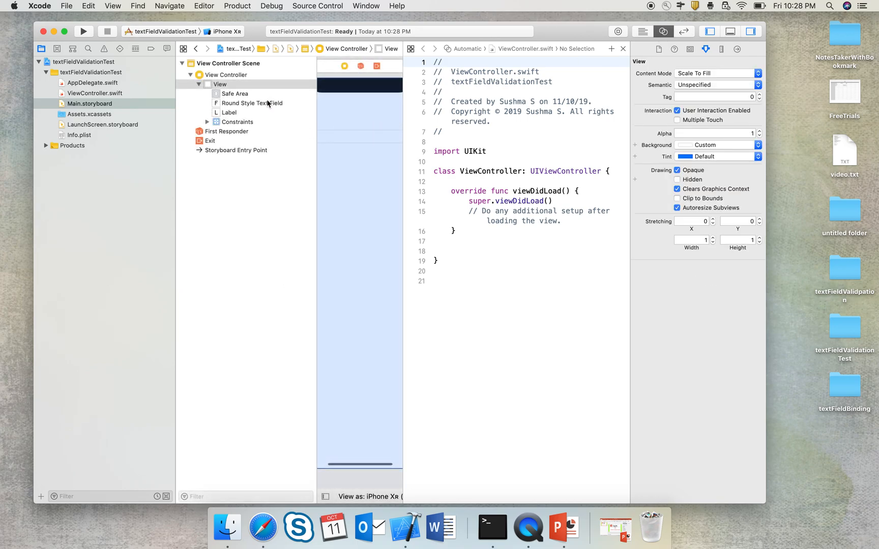
{"action": "left_click", "coordinate": [255, 103]}
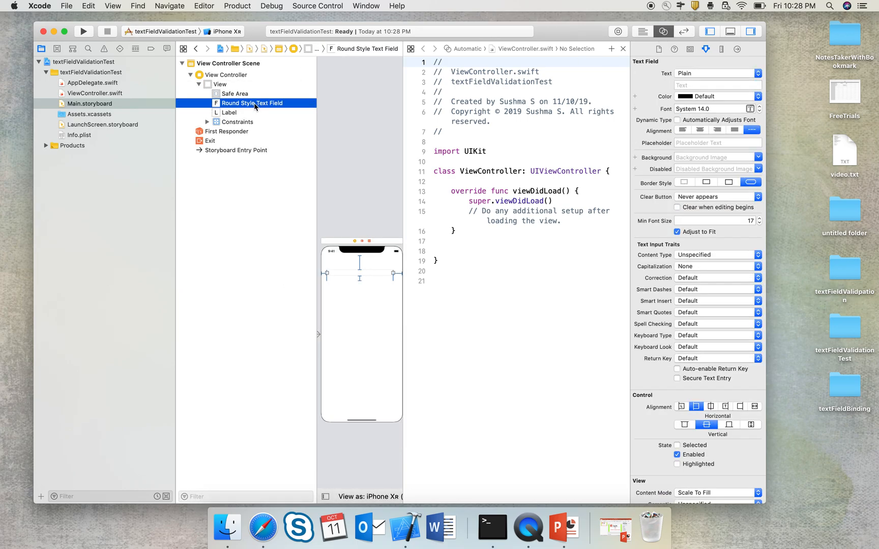
{"action": "left_click_drag", "start_coordinate": [256, 106], "coordinate": [448, 178]}
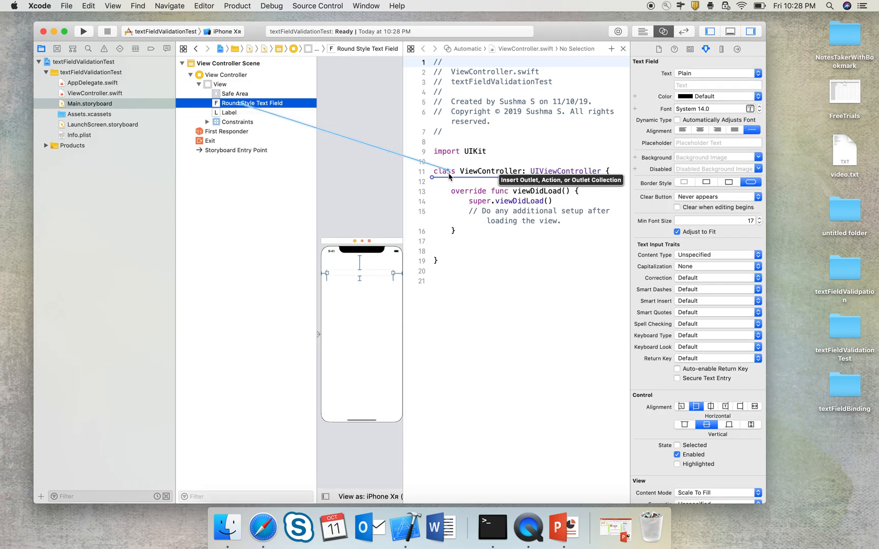
{"action": "type", "text": "textFie"}
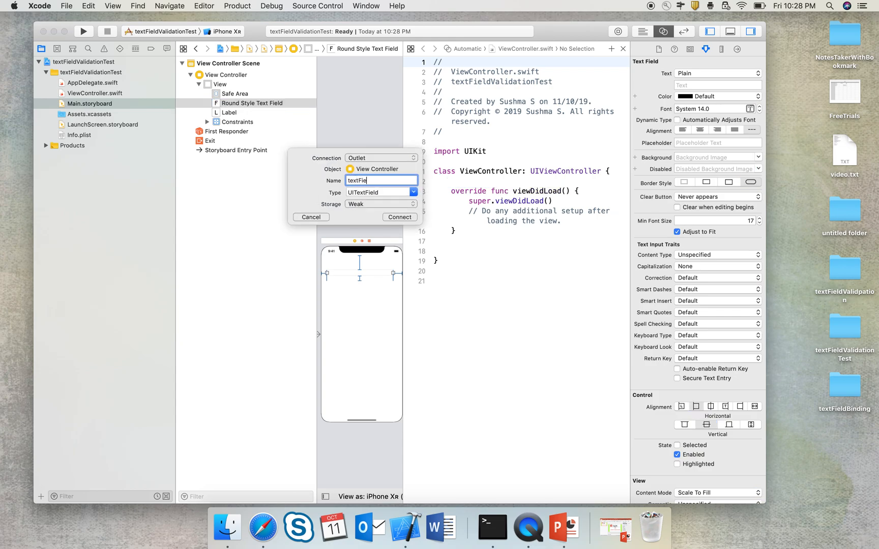
{"action": "left_click", "coordinate": [399, 217]}
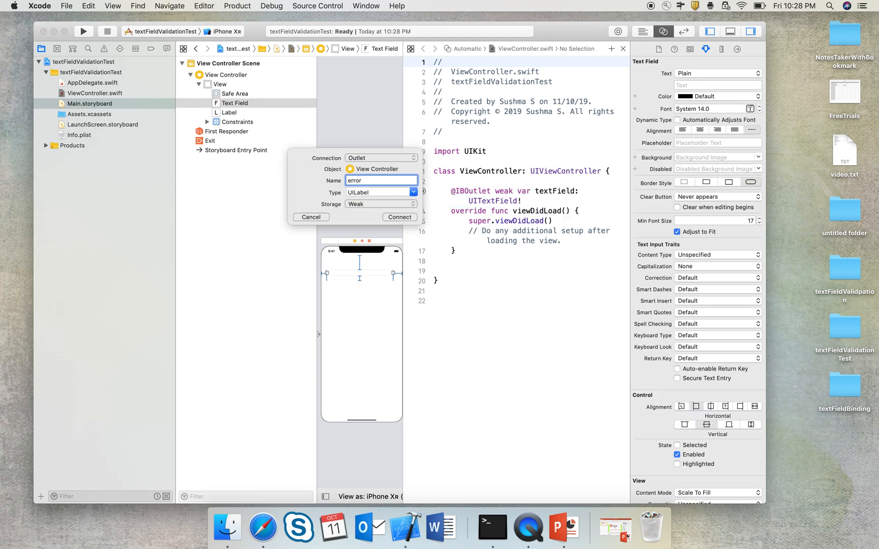
{"action": "left_click", "coordinate": [399, 217]}
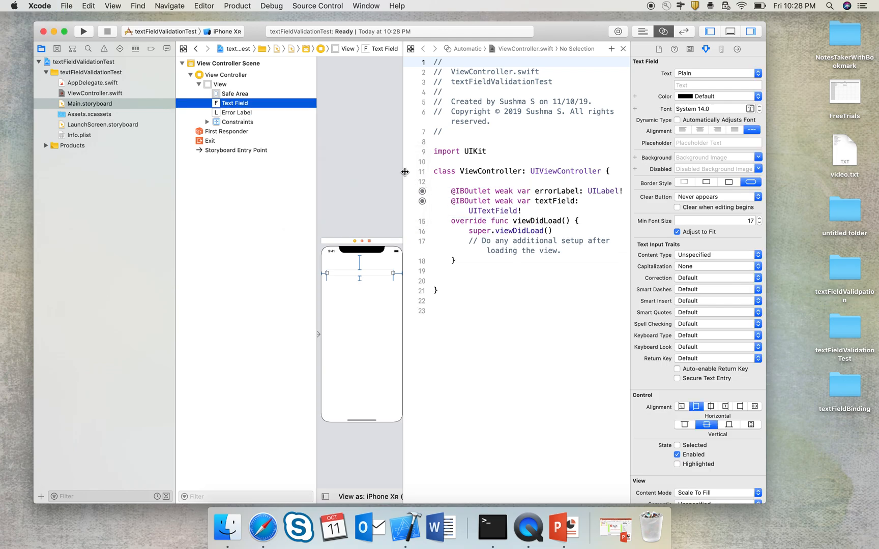
{"action": "left_click", "coordinate": [95, 92]}
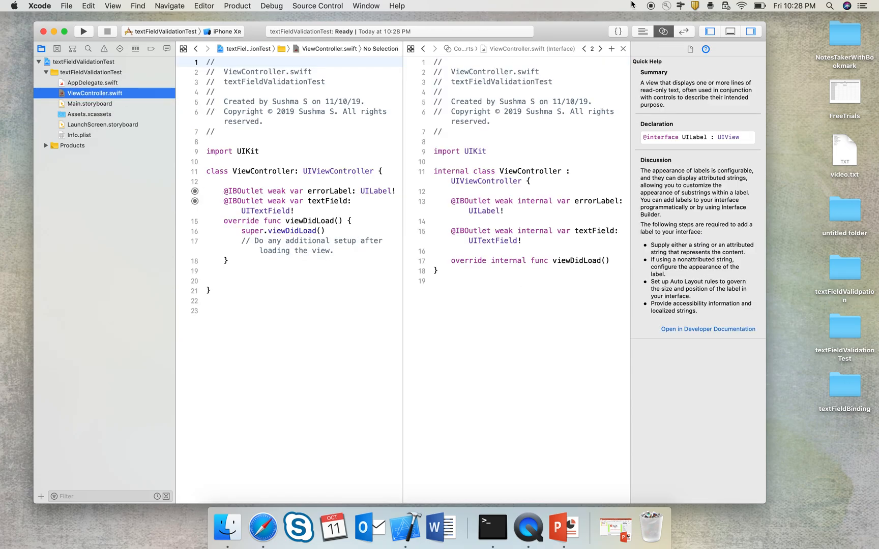
- Show ViewController.swift alone in the standard editor and start a line below viewDidLoad
{"action": "left_click", "coordinate": [642, 30]}
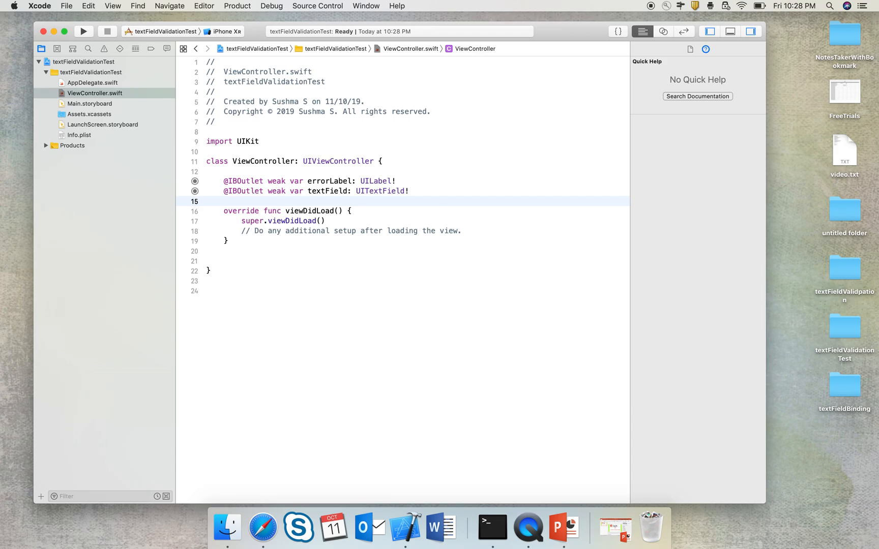
{"action": "left_click", "coordinate": [224, 201]}
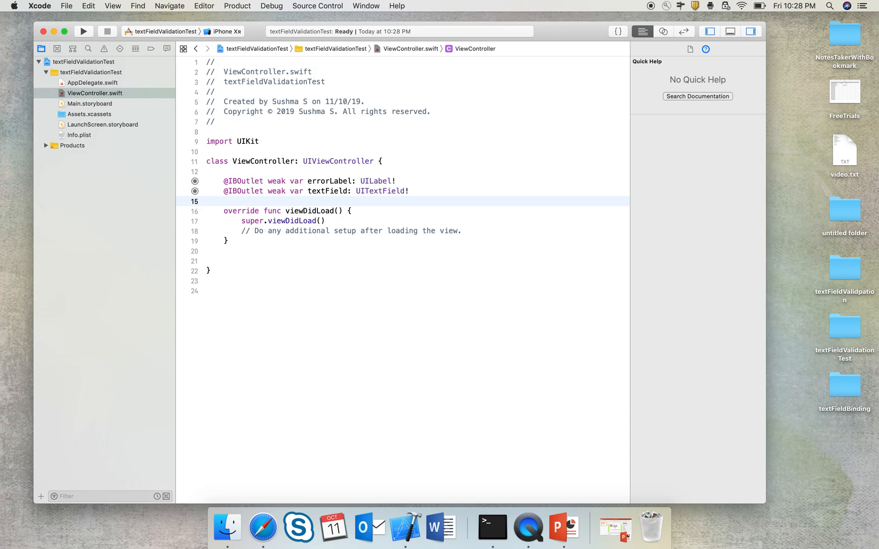
{"action": "mouse_move", "coordinate": [355, 244]}
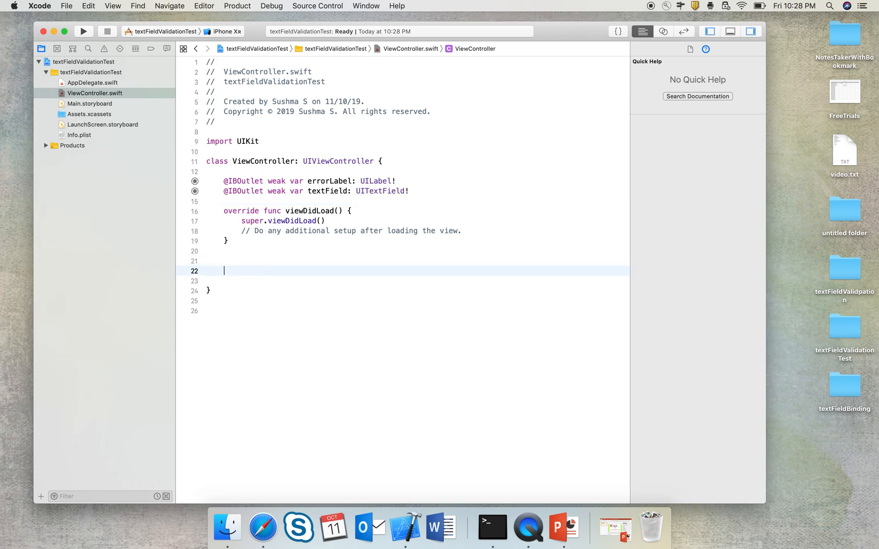
{"action": "type", "text": "@objc fun"}
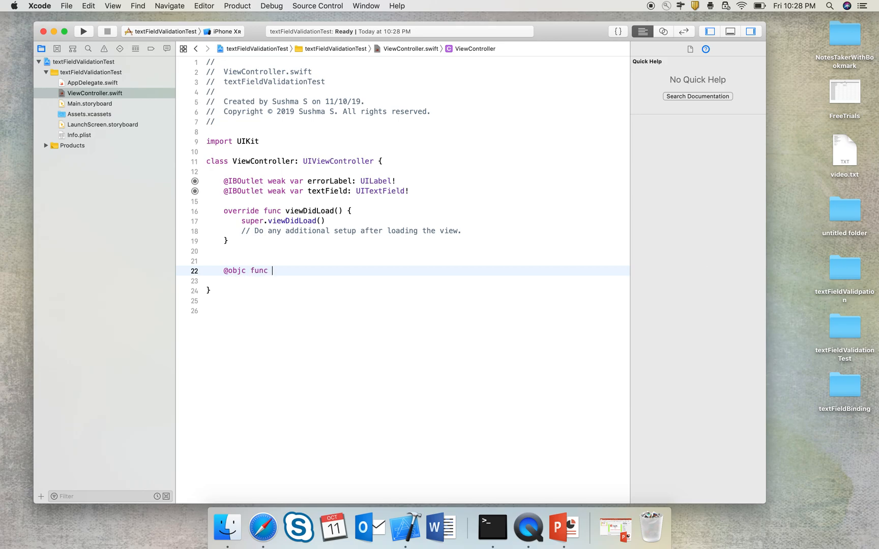
{"action": "type", "text": "checkAn"}
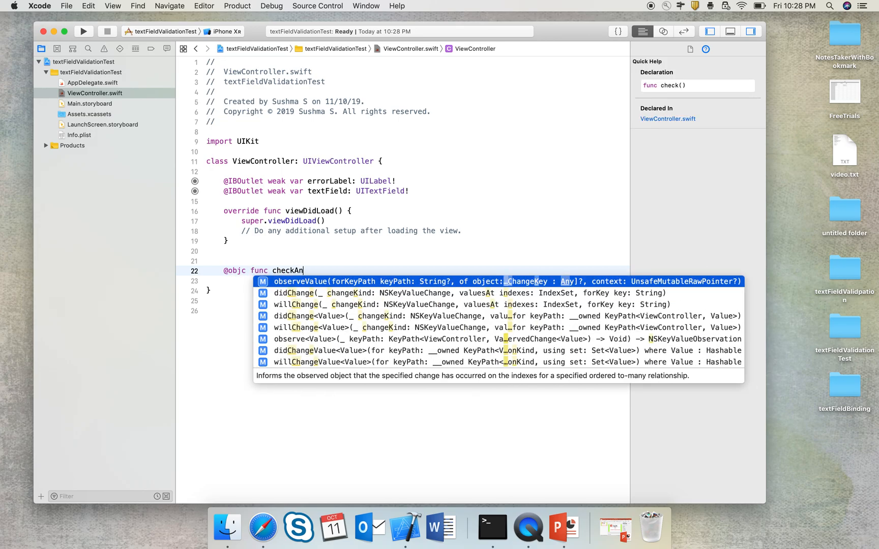
{"action": "type", "text": "dDisplayError ("}
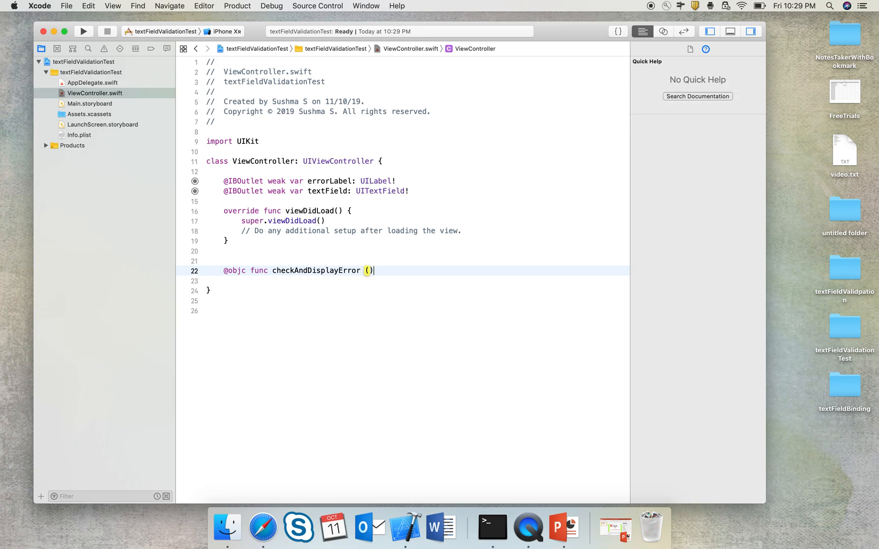
{"action": "type", "text": "textfield"}
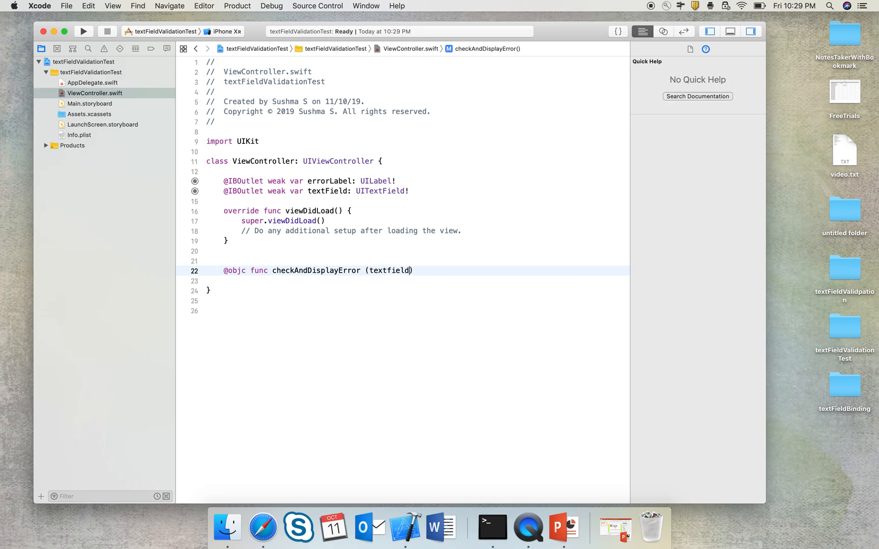
{"action": "type", "text": ": uite"}
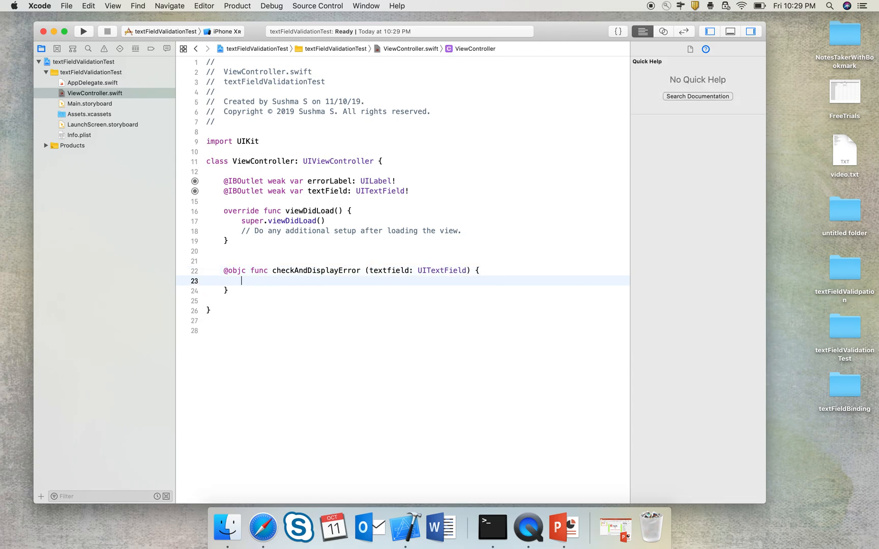
{"action": "left_click", "coordinate": [241, 280]}
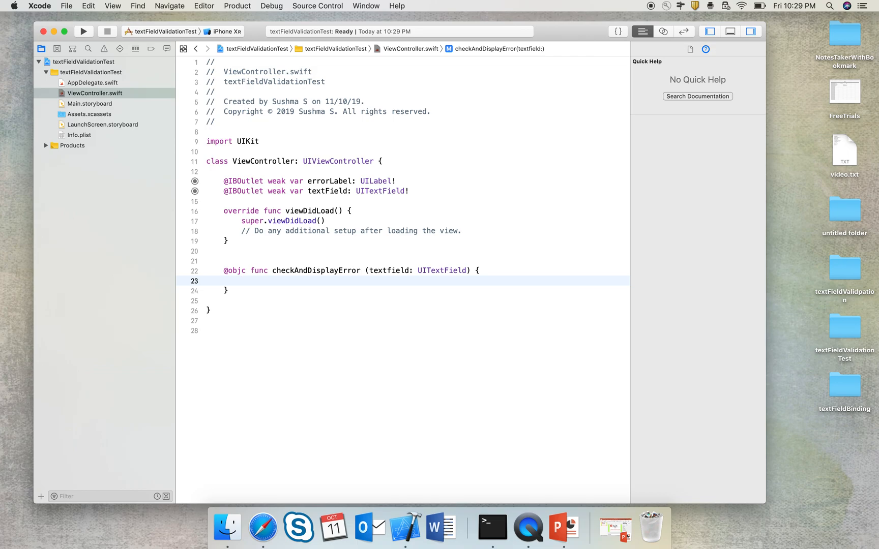
{"action": "left_click", "coordinate": [241, 281]}
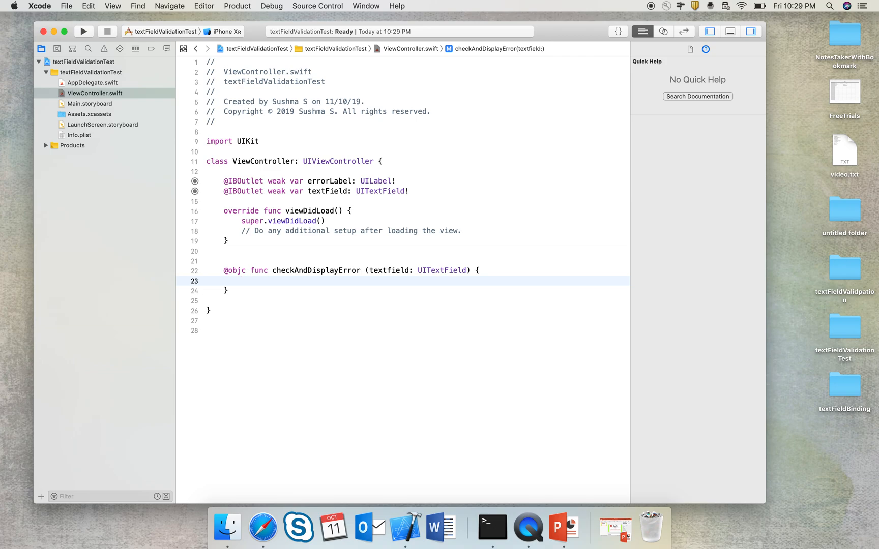
- Write the condition if (textfield.text?.count >= 6)
{"action": "type", "text": "if"}
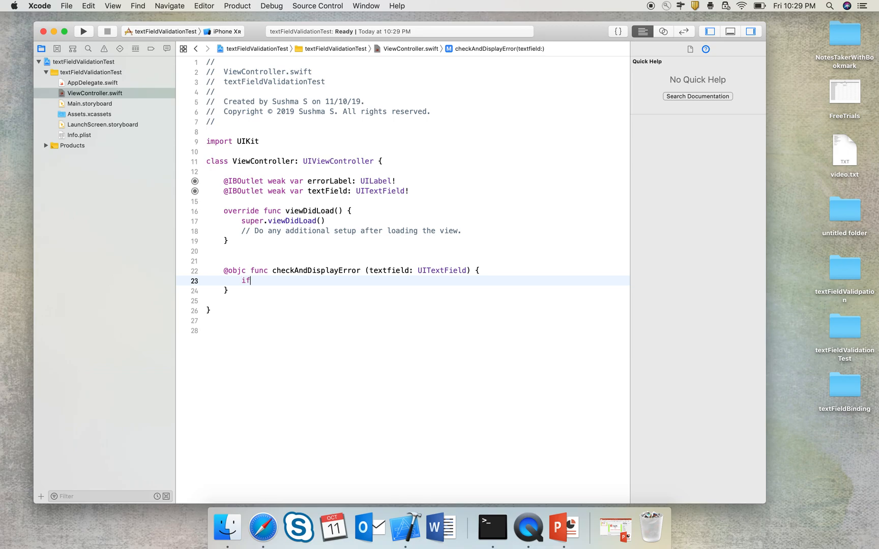
{"action": "type", "text": "()"}
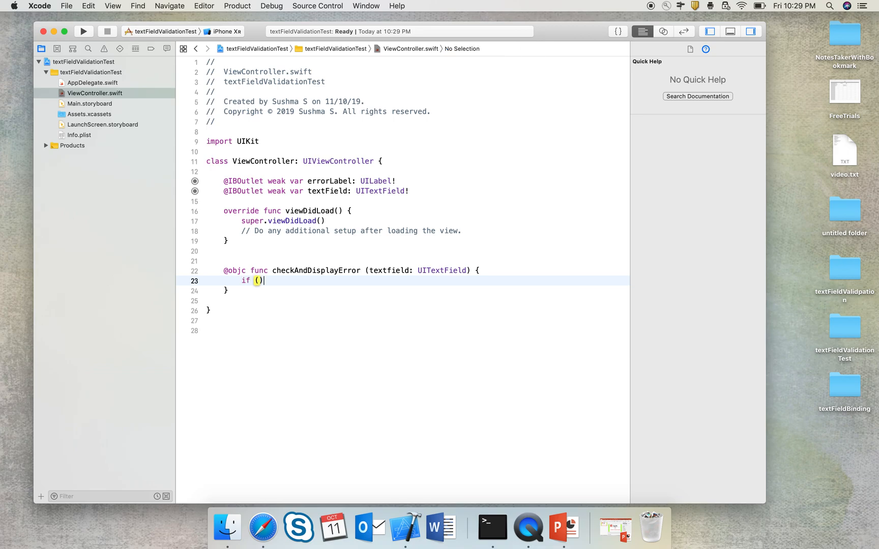
{"action": "type", "text": "textfield."}
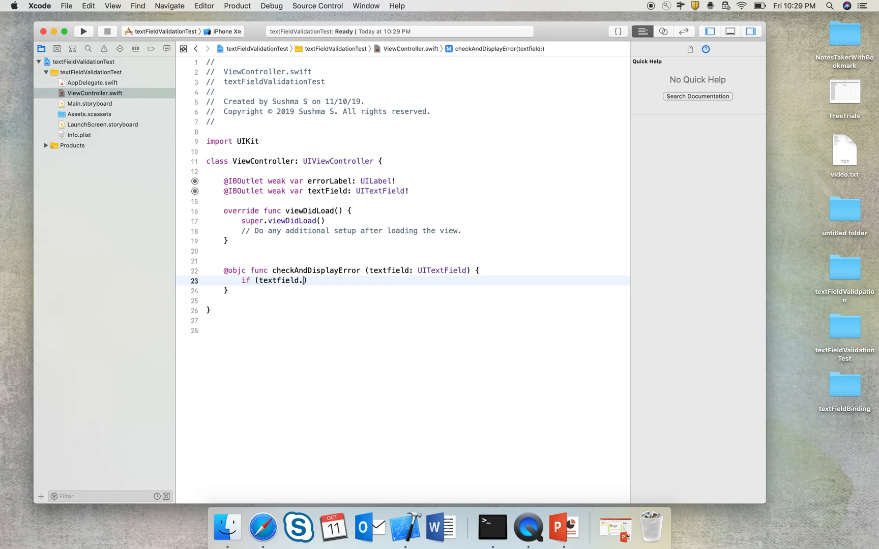
{"action": "type", "text": "text.c"}
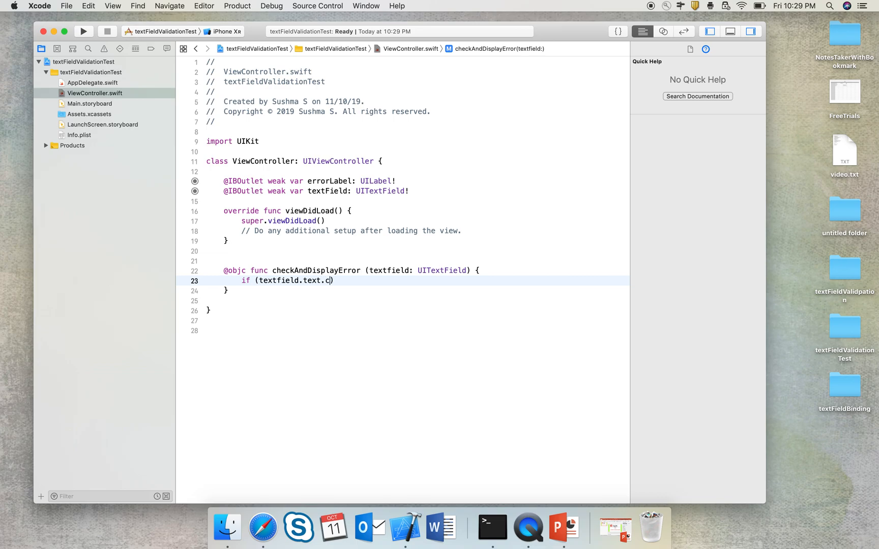
{"action": "type", "text": "?.count >"}
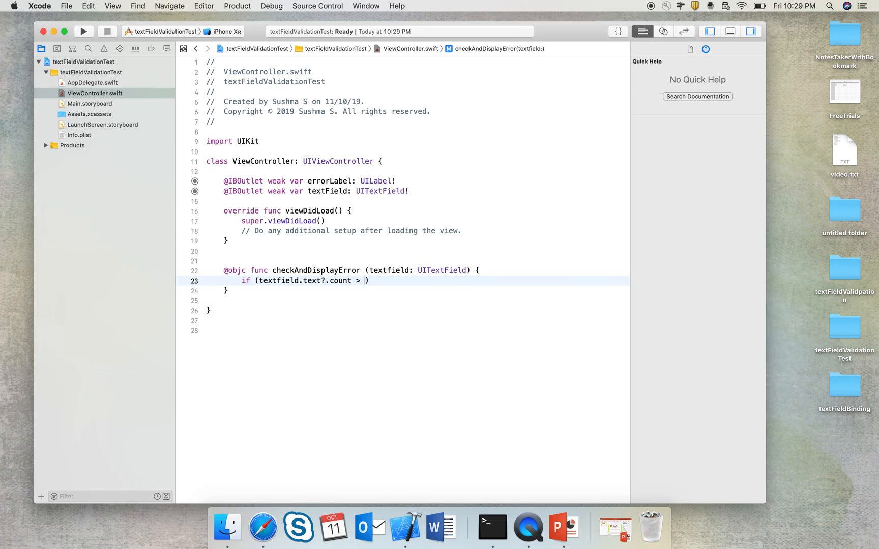
{"action": "type", "text": "= 6"}
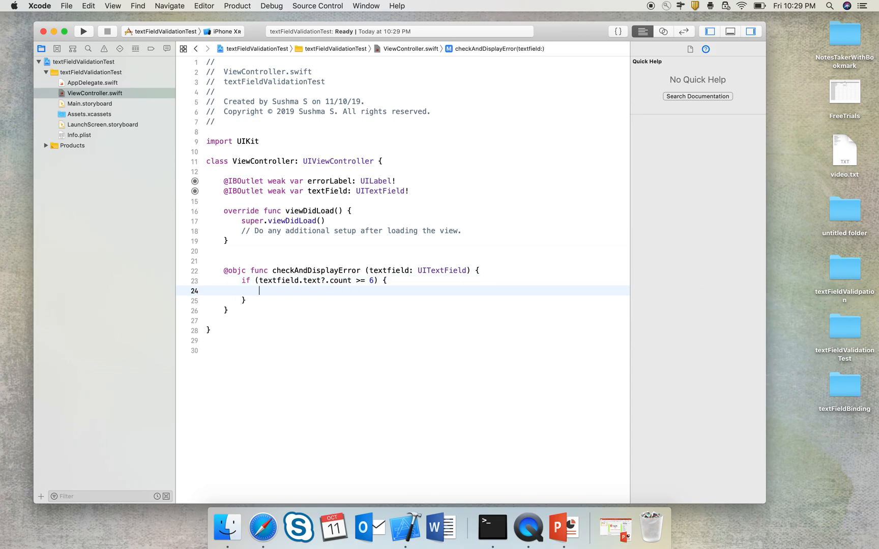
- Set errorLabel.text to 'Enter more than 6 characters' in one branch and clear it in the other
{"action": "type", "text": "errorLabel."}
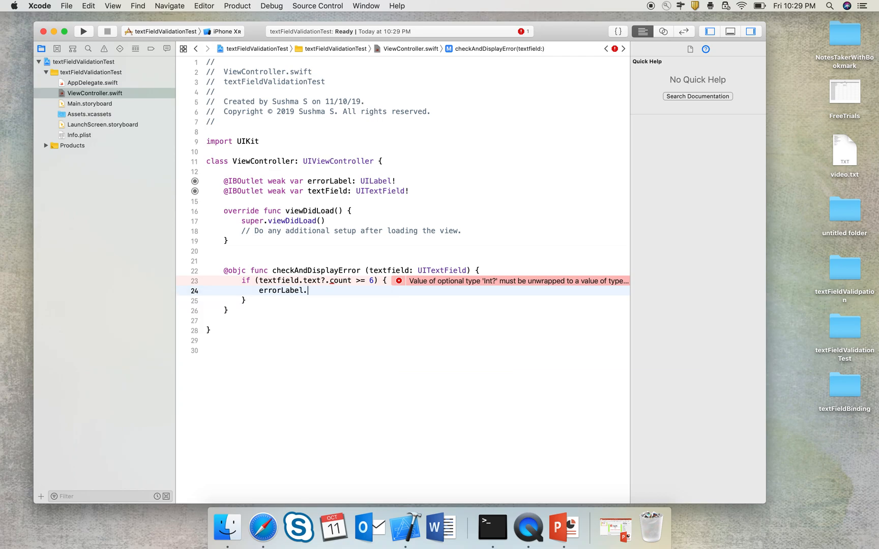
{"action": "type", "text": "text"}
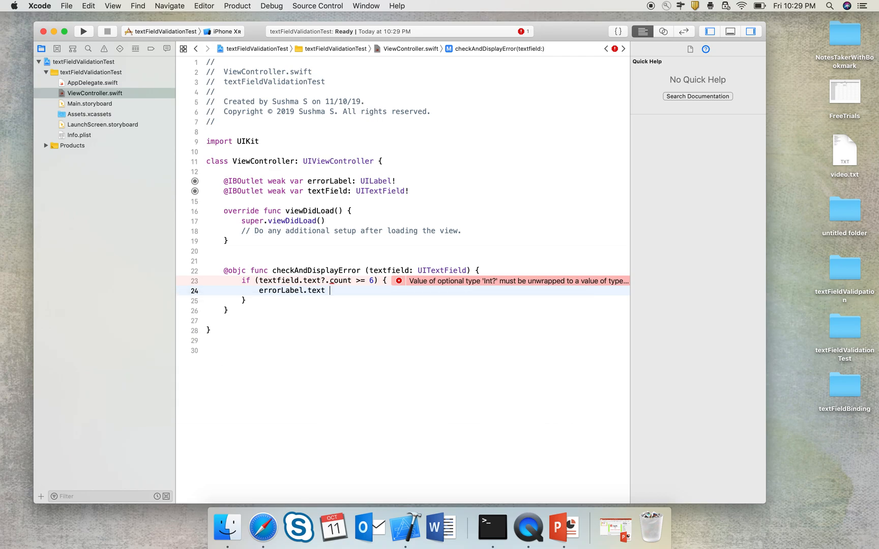
{"action": "type", "text": "= \"\""}
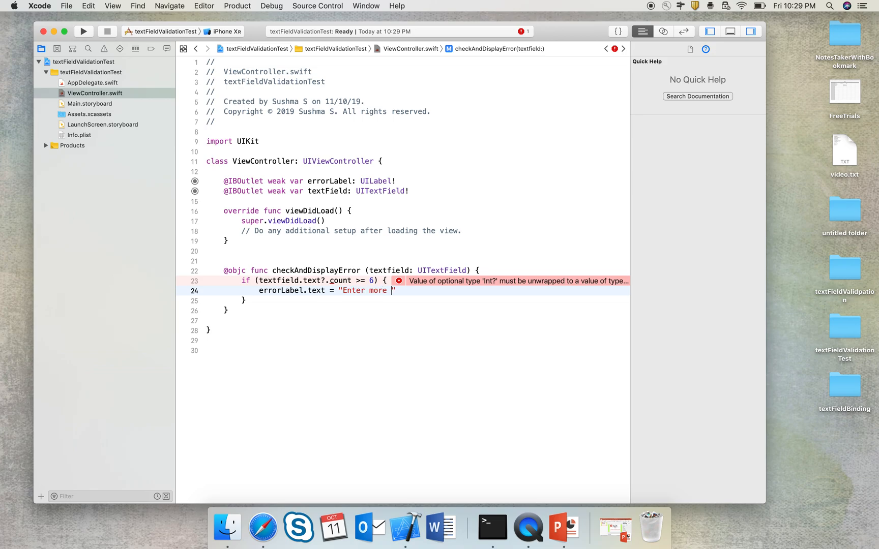
{"action": "key", "text": "Backspace"}
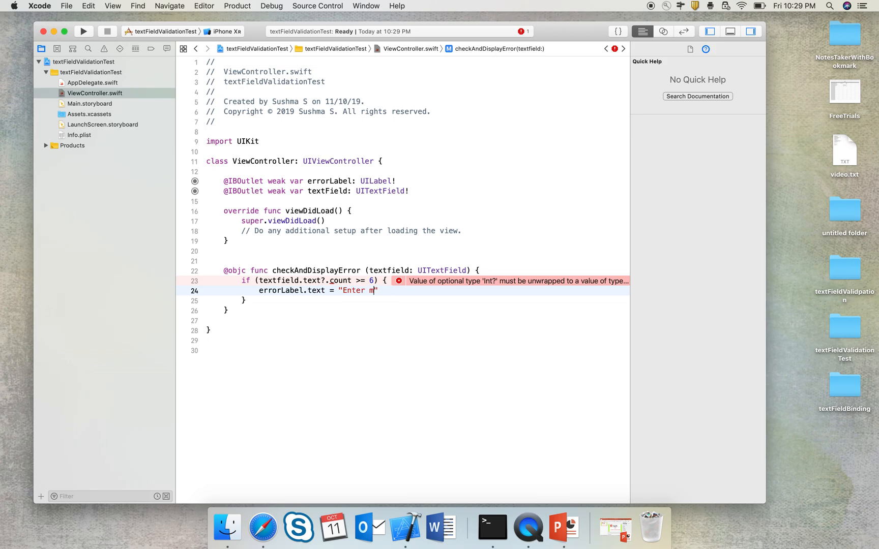
{"action": "type", "text": "ore than 6"}
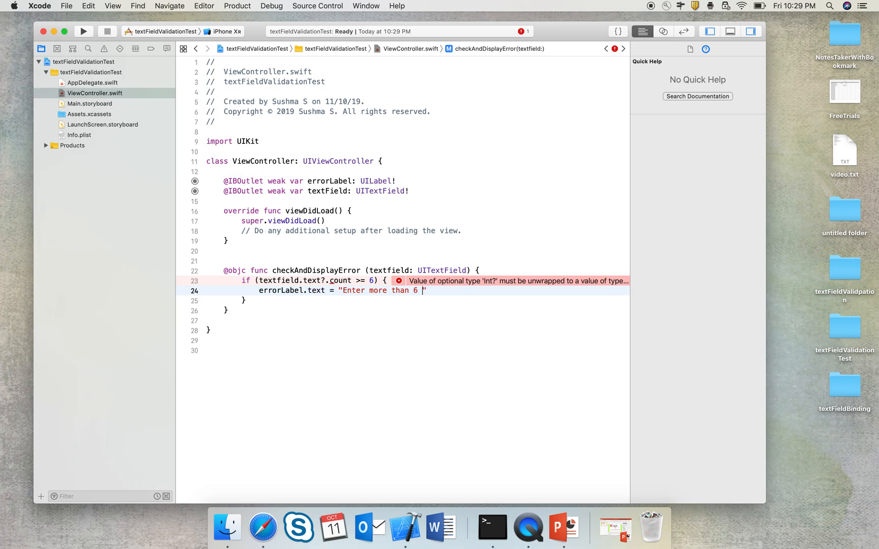
{"action": "type", "text": "characters"}
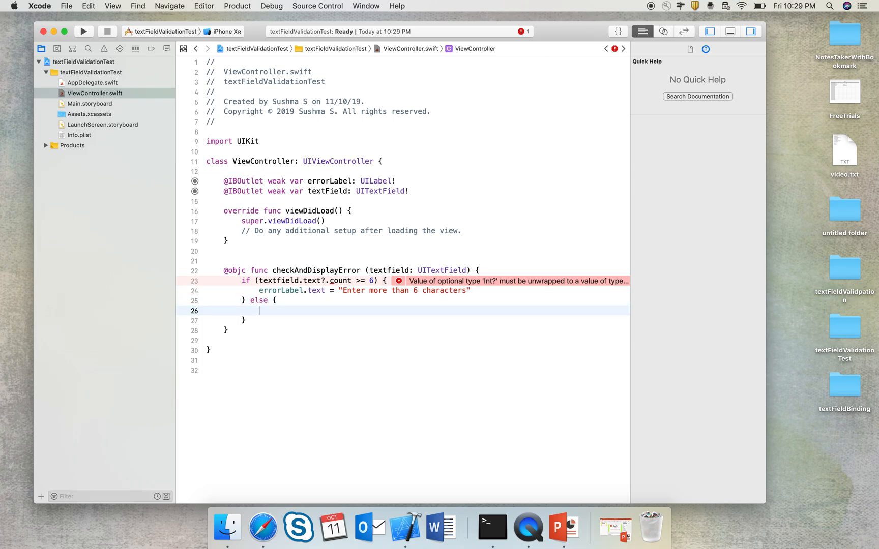
{"action": "type", "text": "print"}
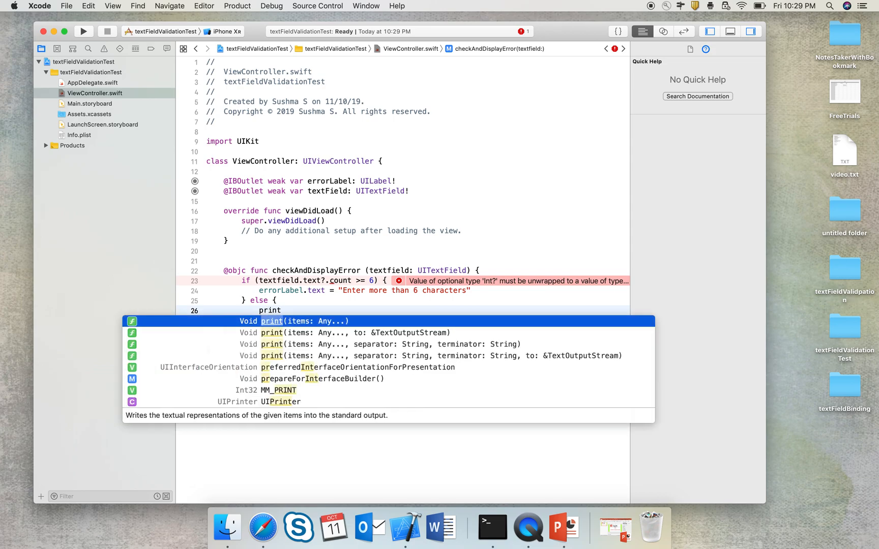
{"action": "type", "text": "ero"}
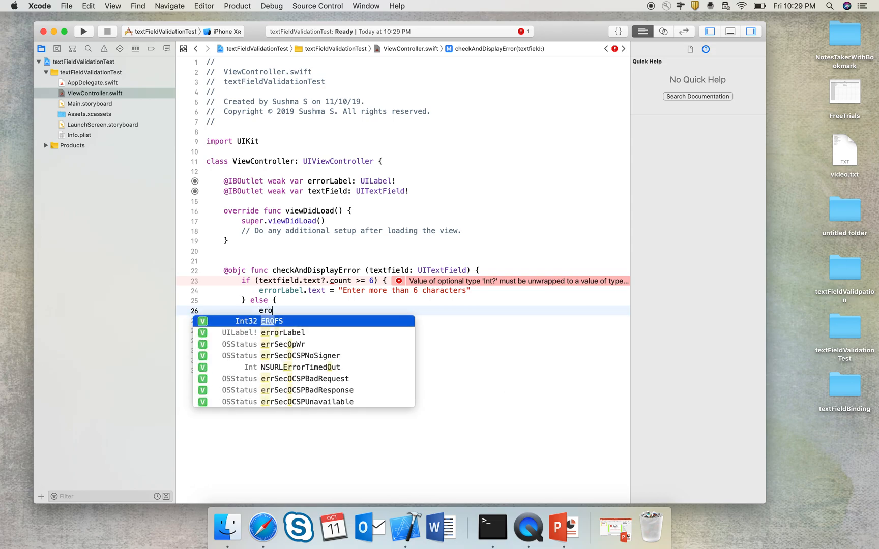
{"action": "type", "text": "rrorLabel.text = \""}
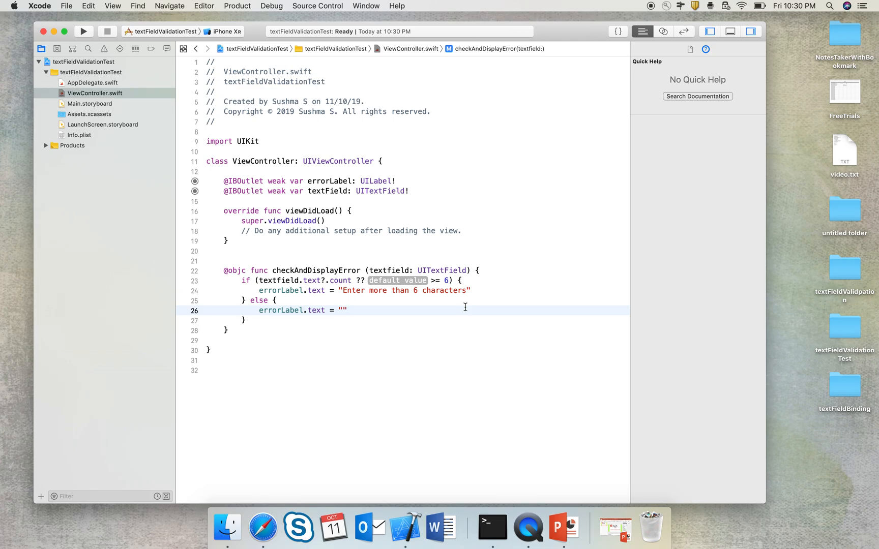
- Fill the ?? default-value placeholder in the count condition with 0
{"action": "left_click", "coordinate": [347, 310]}
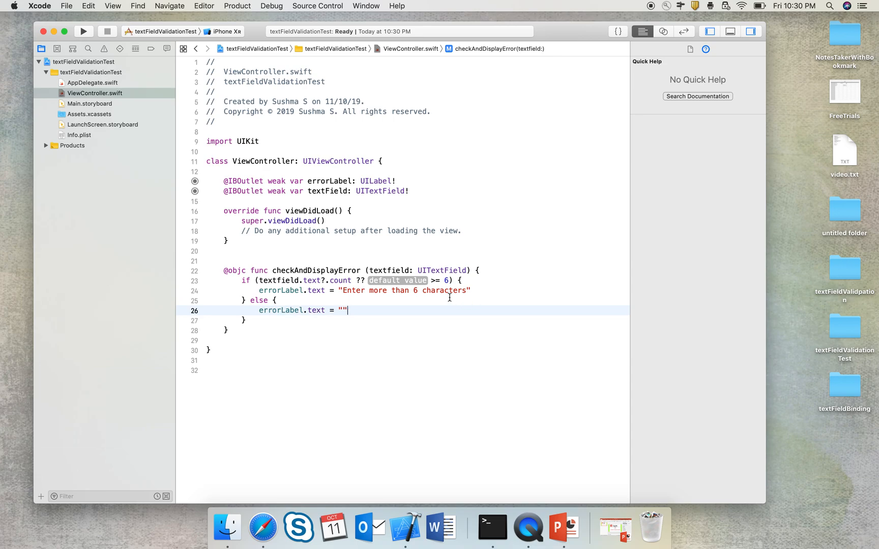
{"action": "type", "text": "0"}
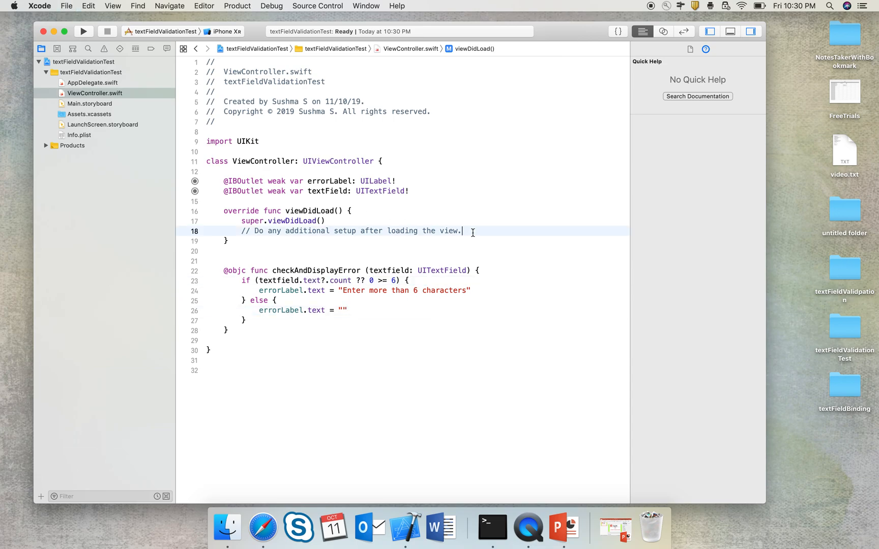
- In viewDidLoad add textField.addTarget with #selector(checkAndDisplayError) for .editingChanged
{"action": "type", "text": "tex"}
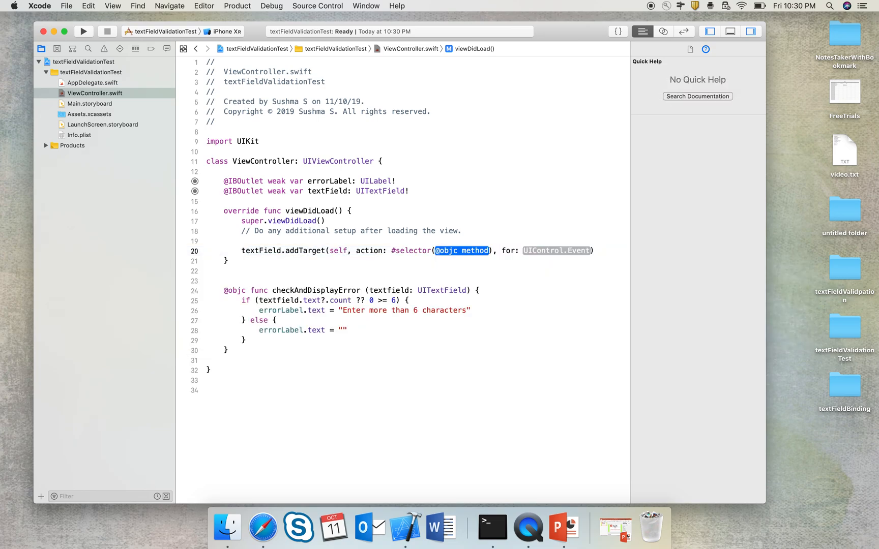
{"action": "type", "text": "checkAndDisplayError(textfield:"}
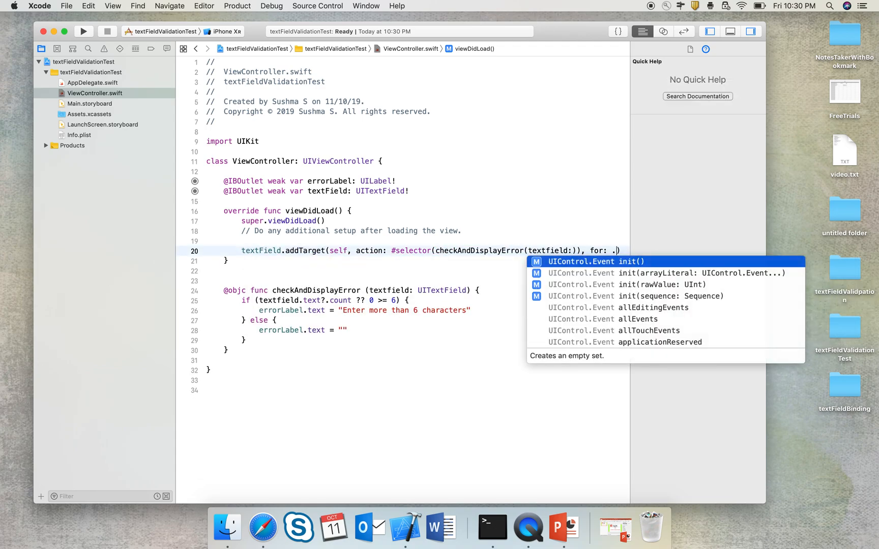
{"action": "type", "text": "edi"}
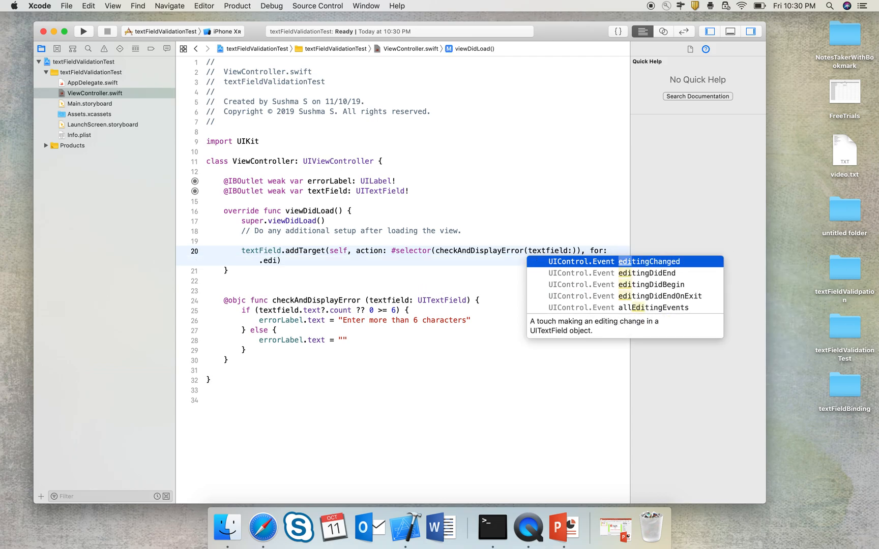
{"action": "left_click", "coordinate": [633, 261]}
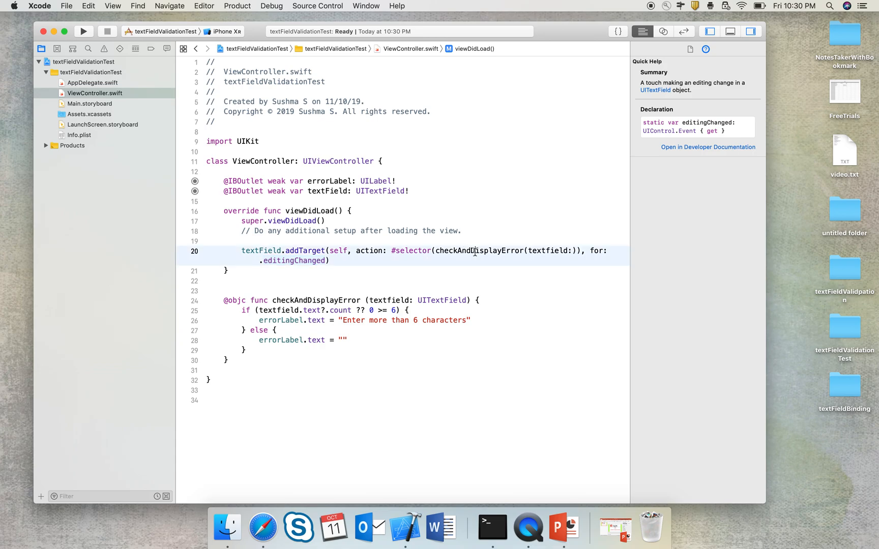
{"action": "left_click", "coordinate": [478, 250]}
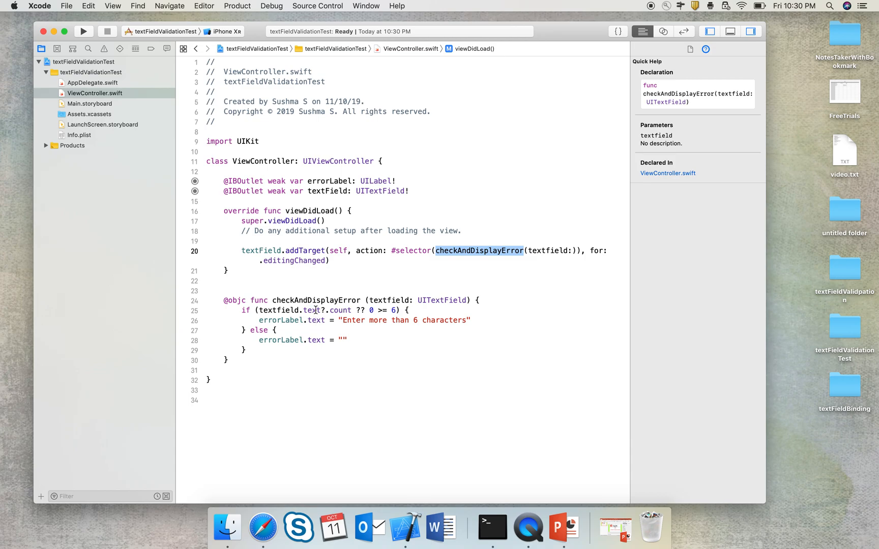
{"action": "left_click", "coordinate": [297, 331]}
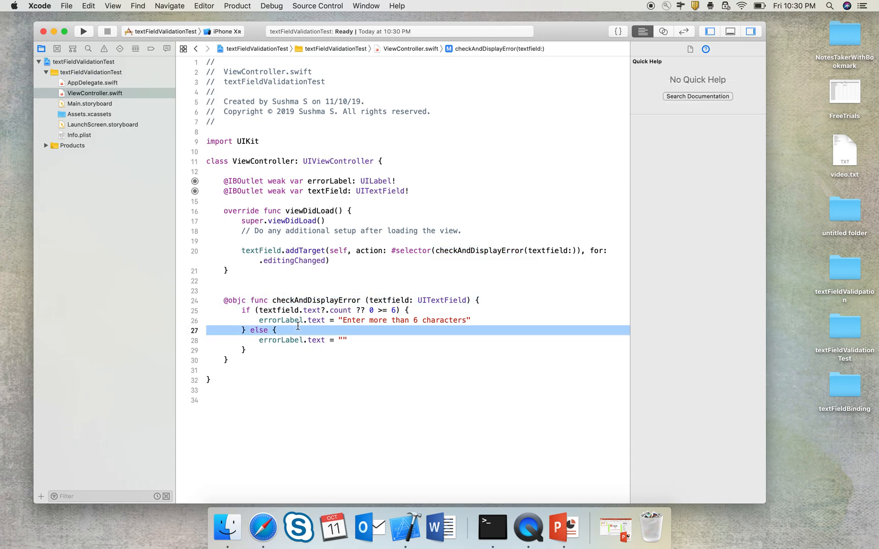
- Run the app in Simulator and type Hello into the text field, seeing no warning
{"action": "left_click", "coordinate": [84, 31]}
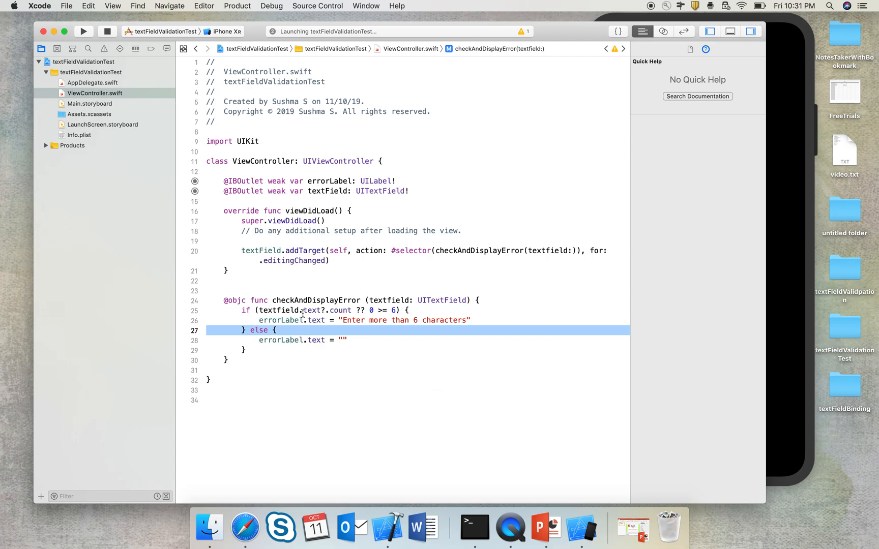
{"action": "left_click", "coordinate": [317, 311]}
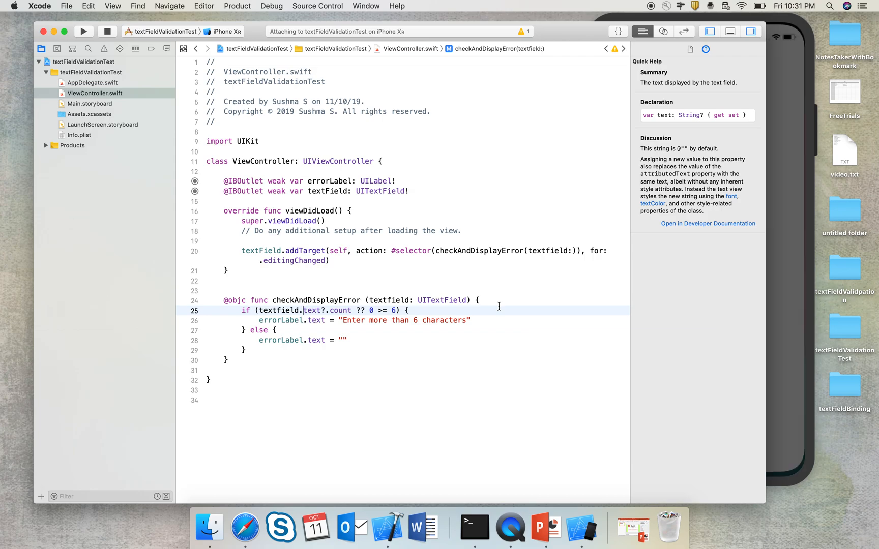
{"action": "left_click", "coordinate": [83, 30]}
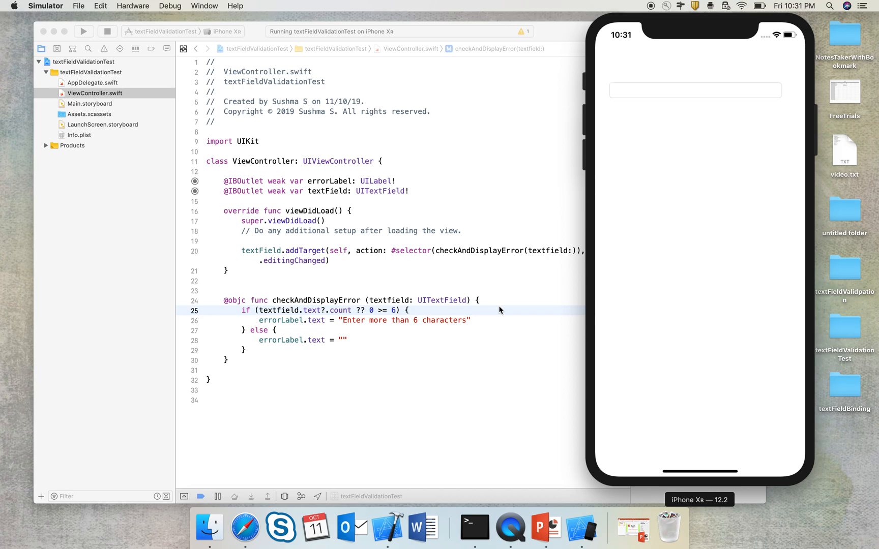
{"action": "left_click", "coordinate": [694, 90]}
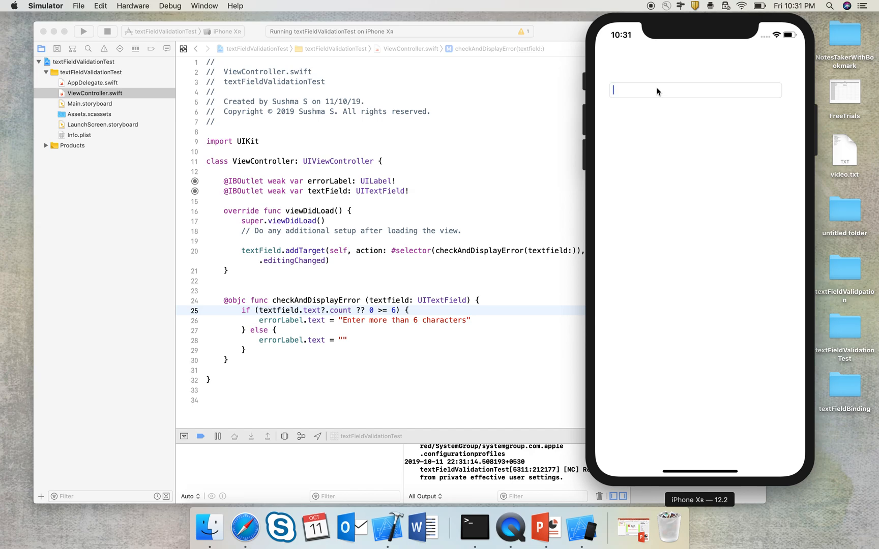
{"action": "type", "text": "Hell"}
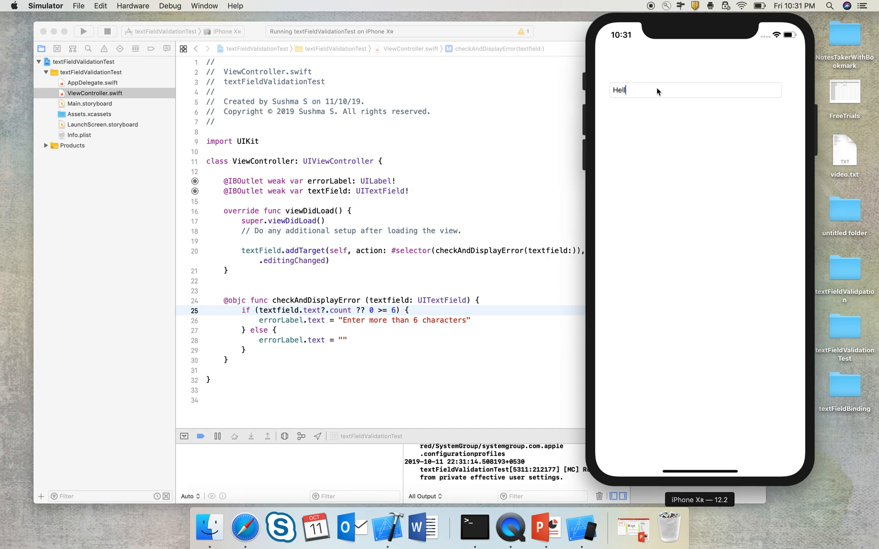
{"action": "type", "text": "o"}
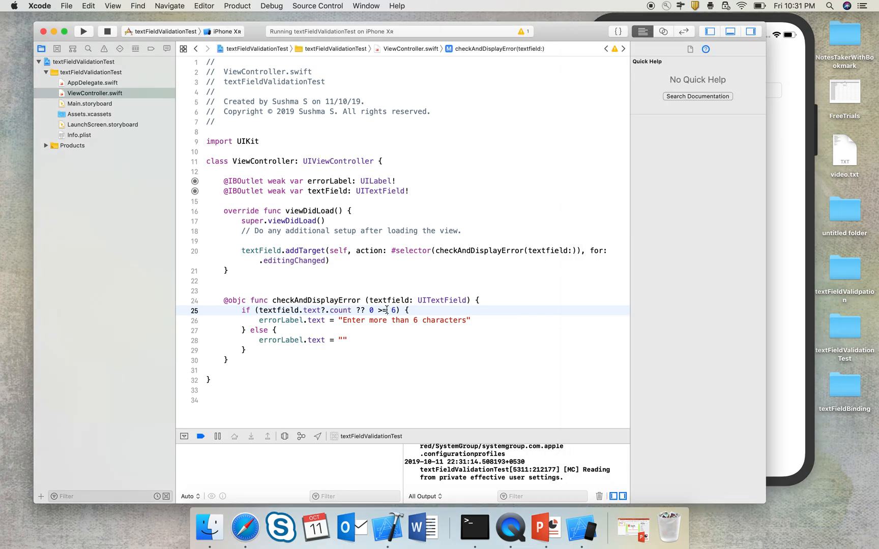
- Change the condition's comparison from >= to <= 6
{"action": "type", "text": "<="}
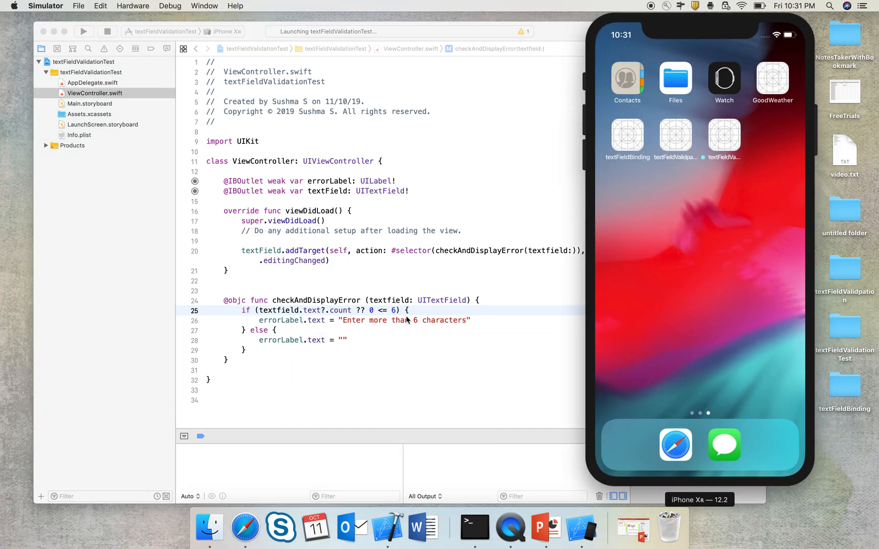
- Relaunch and type He, Hello, Hello123, watching the red warning appear then clear
{"action": "left_click", "coordinate": [83, 30]}
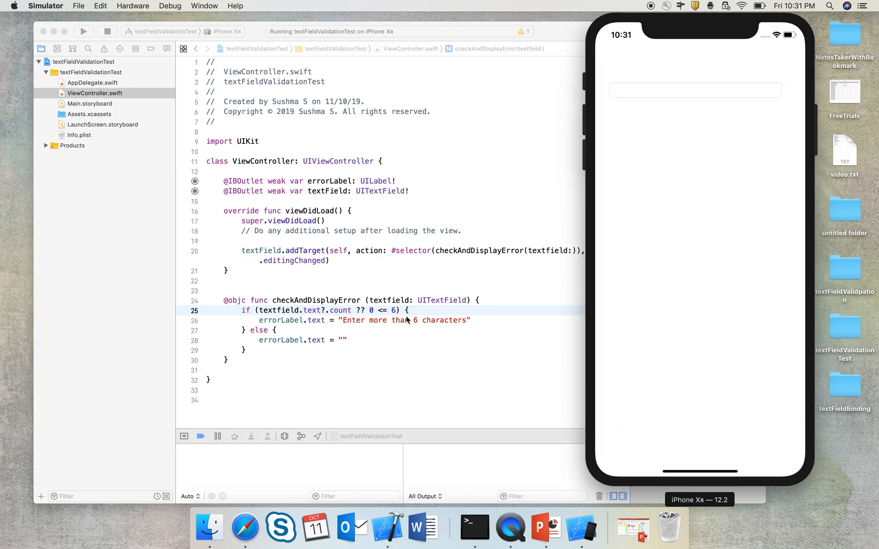
{"action": "mouse_move", "coordinate": [661, 102]}
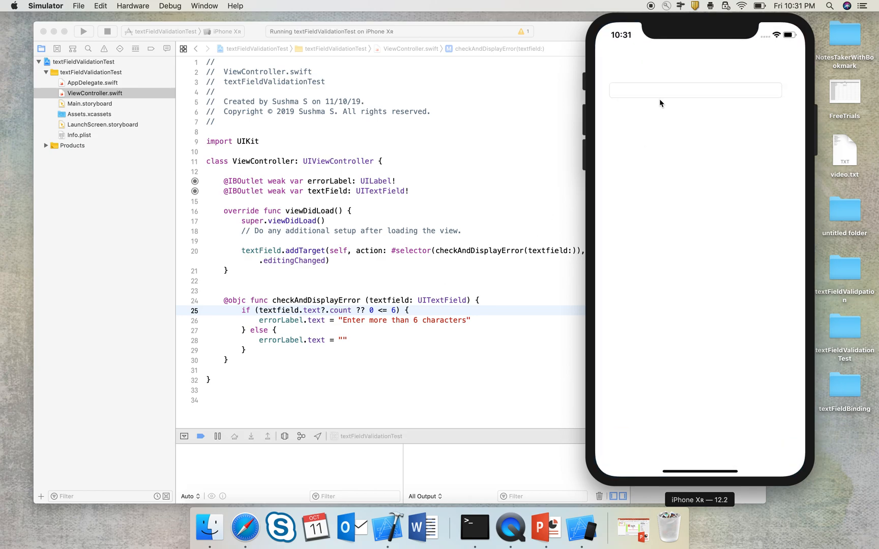
{"action": "left_click", "coordinate": [695, 89]}
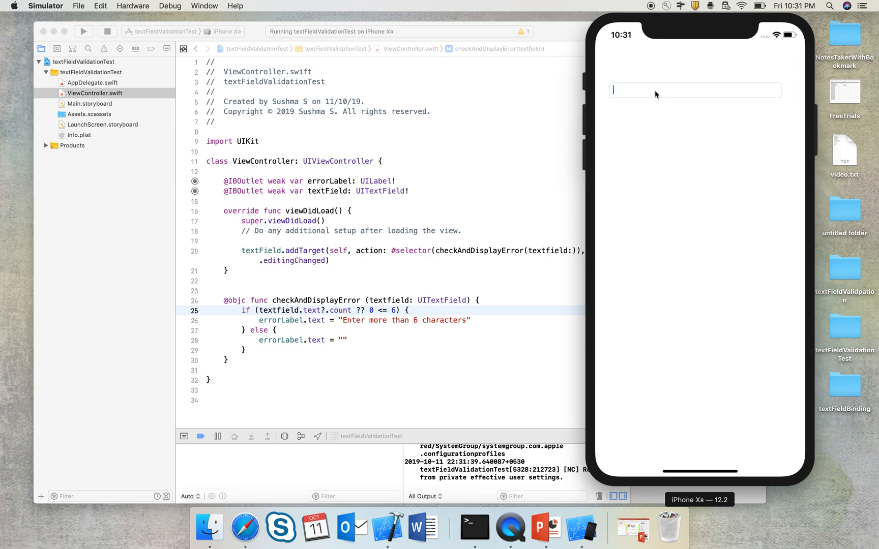
{"action": "type", "text": "He"}
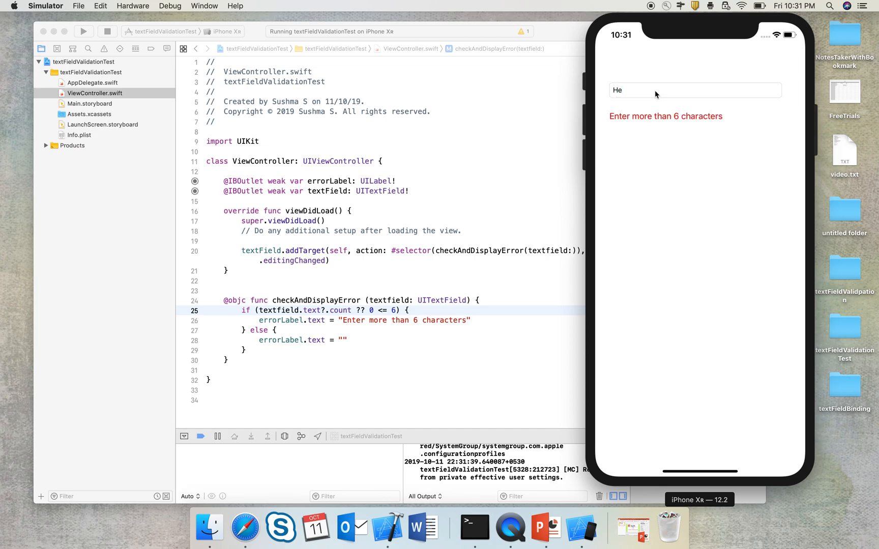
{"action": "type", "text": "llo"}
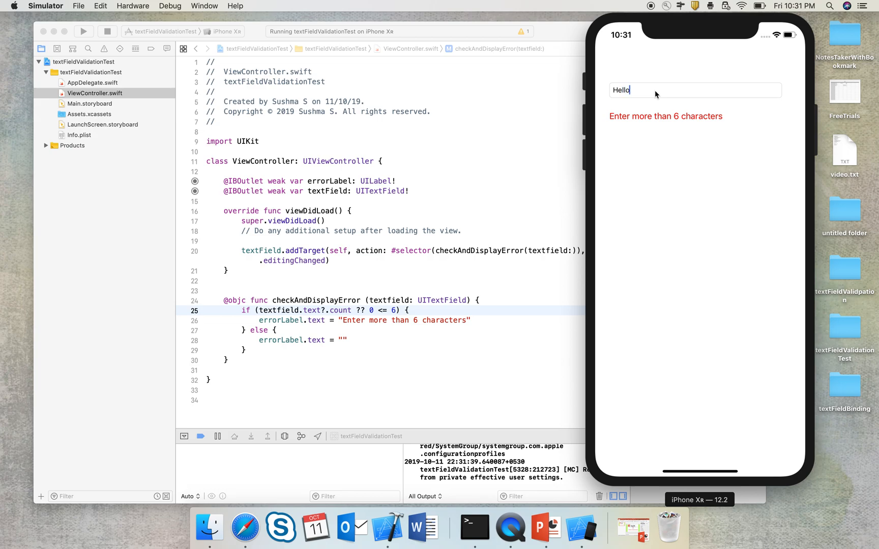
{"action": "type", "text": "12"}
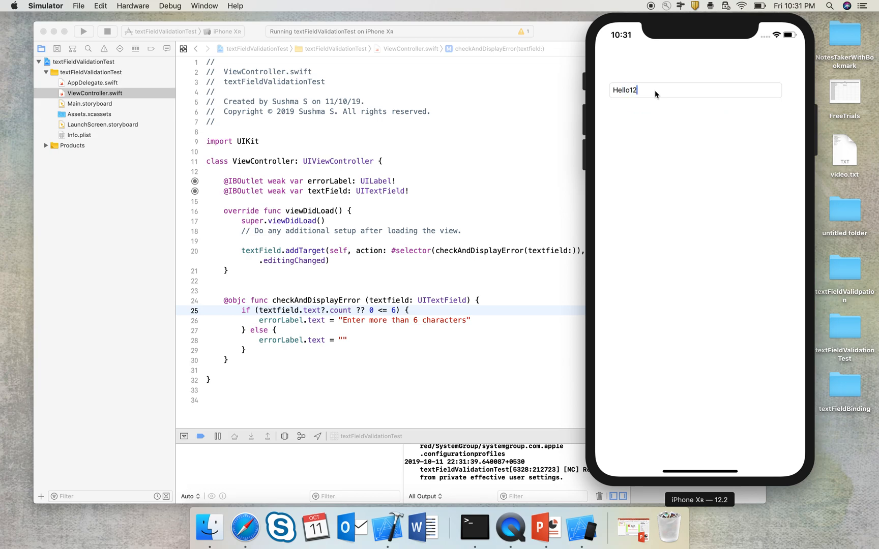
{"action": "type", "text": "3"}
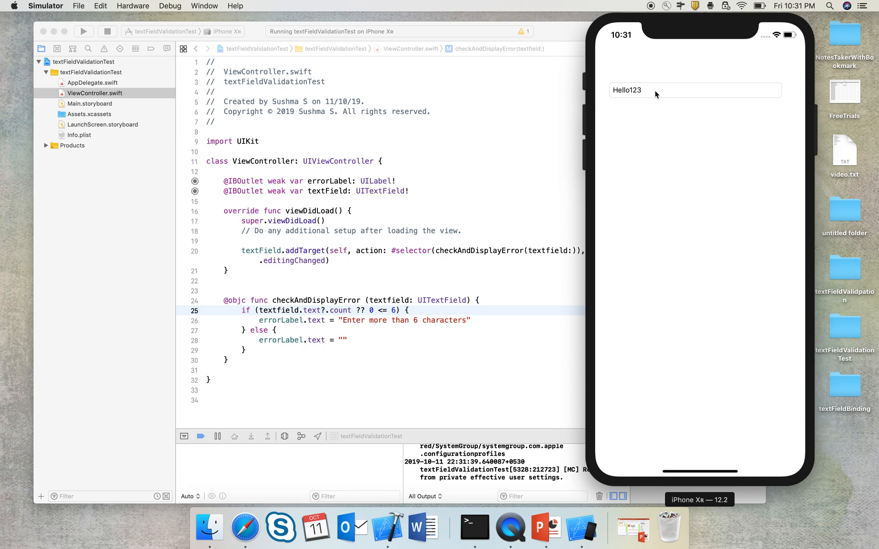
- Delete back to He, then type Hello!223 to confirm the warning toggles with length
{"action": "key", "text": "BackSpace"}
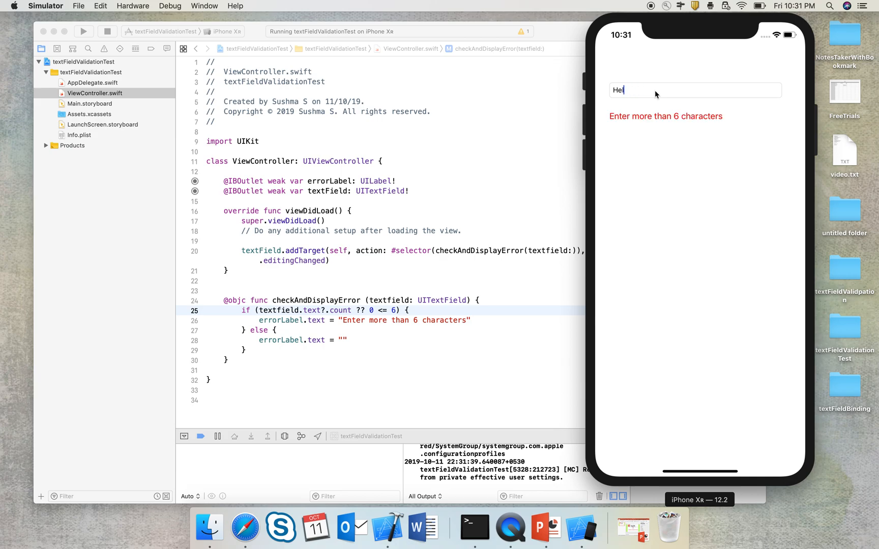
{"action": "type", "text": "llo"}
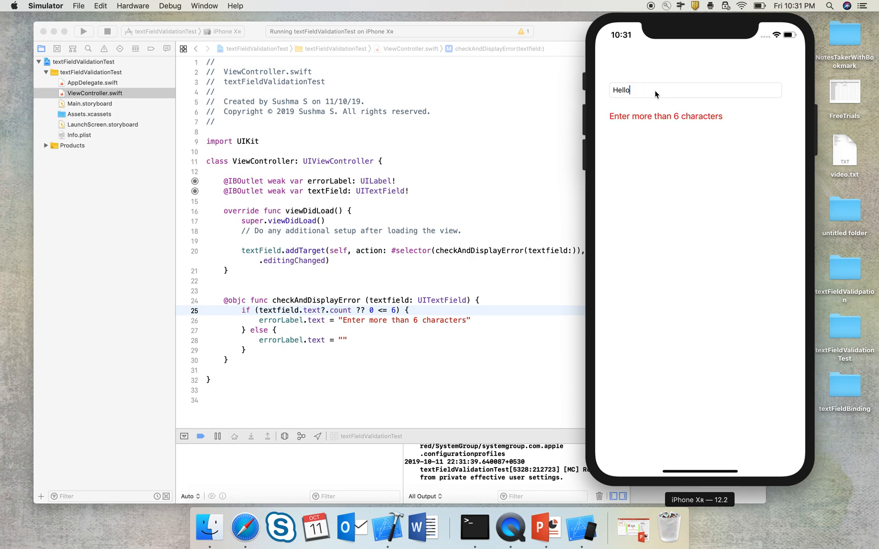
{"action": "type", "text": "!223"}
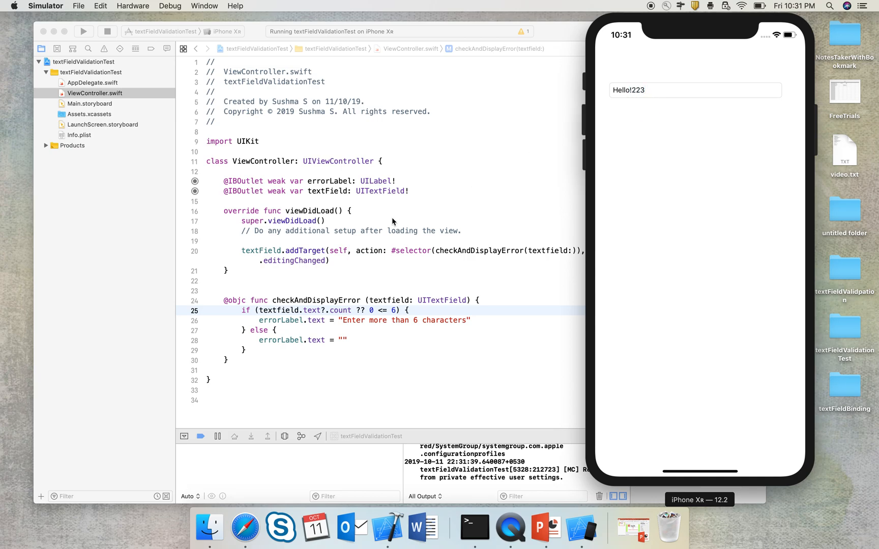